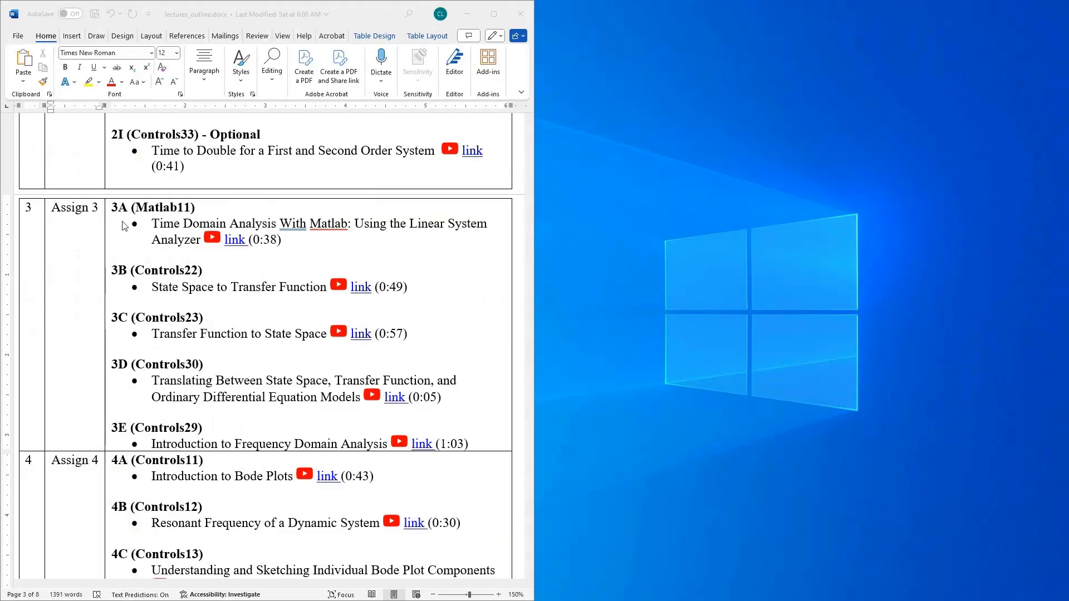
Point out the 3A (Matlab11) and Assign 2 lecture entries, then snap the state-space video beside the outline.
left_click_drag(112, 207, 282, 241)
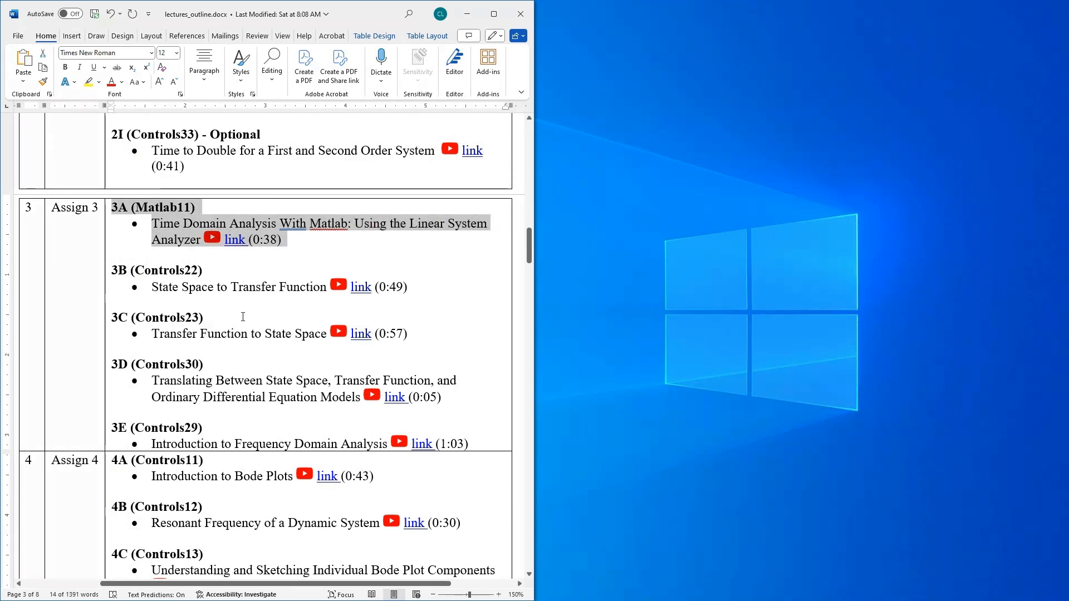
mouse_move(184, 357)
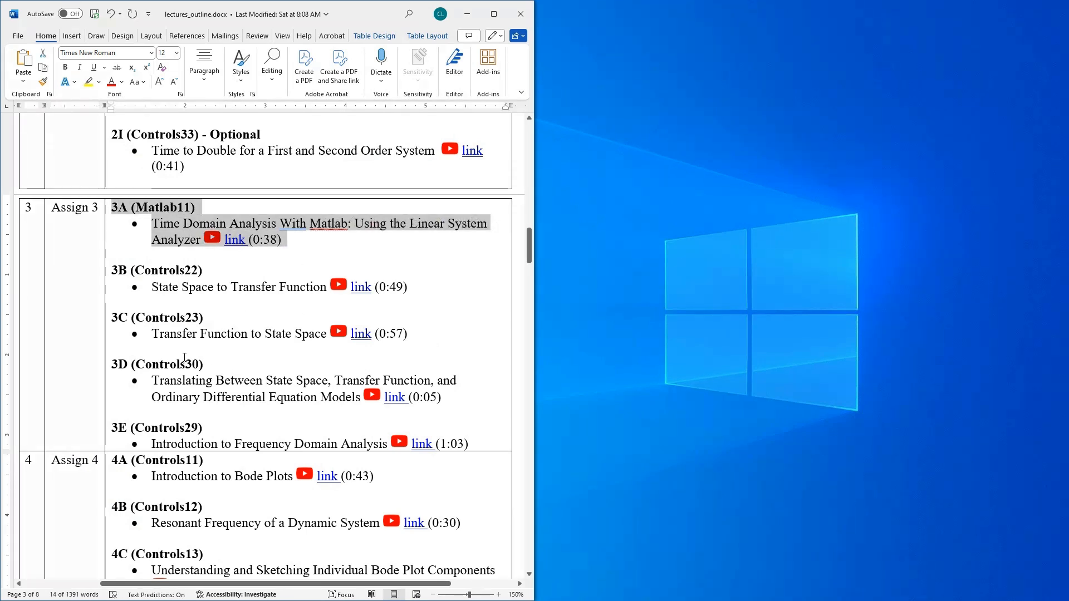
scroll("up", 3)
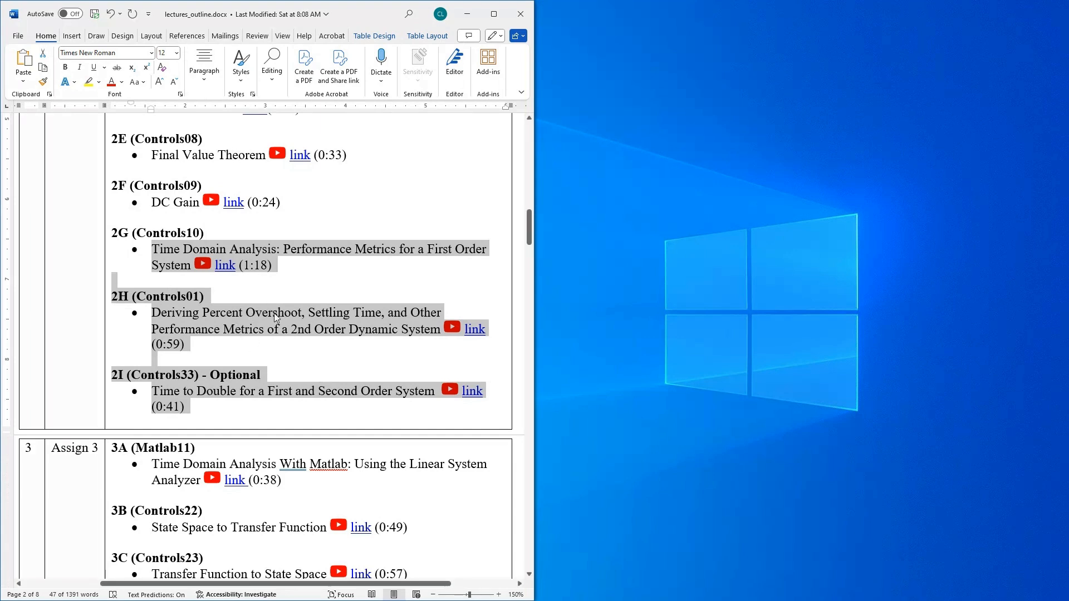
mouse_move(276, 324)
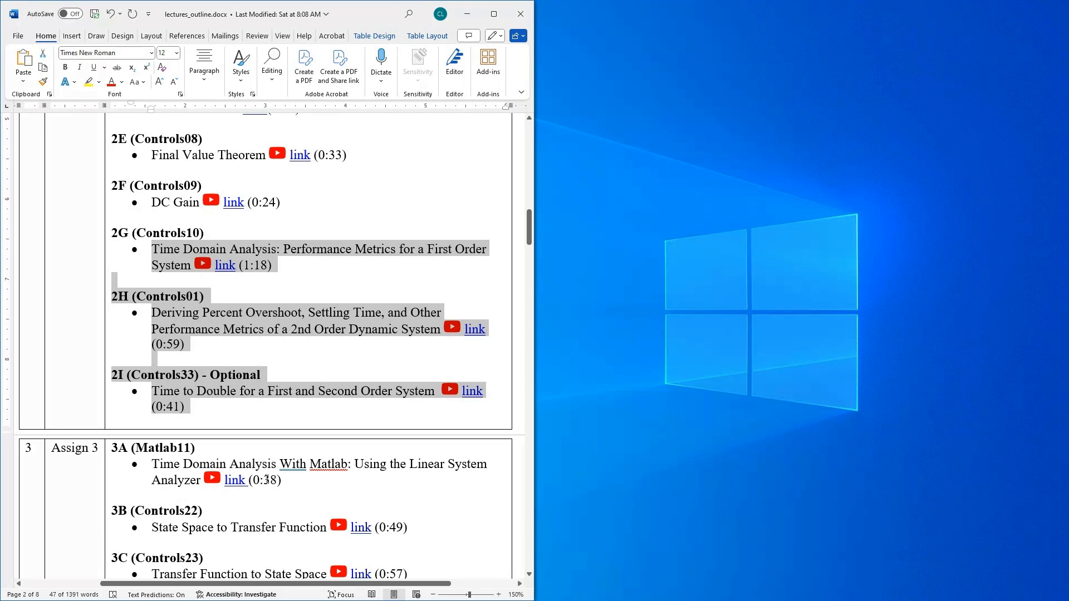
left_click(286, 486)
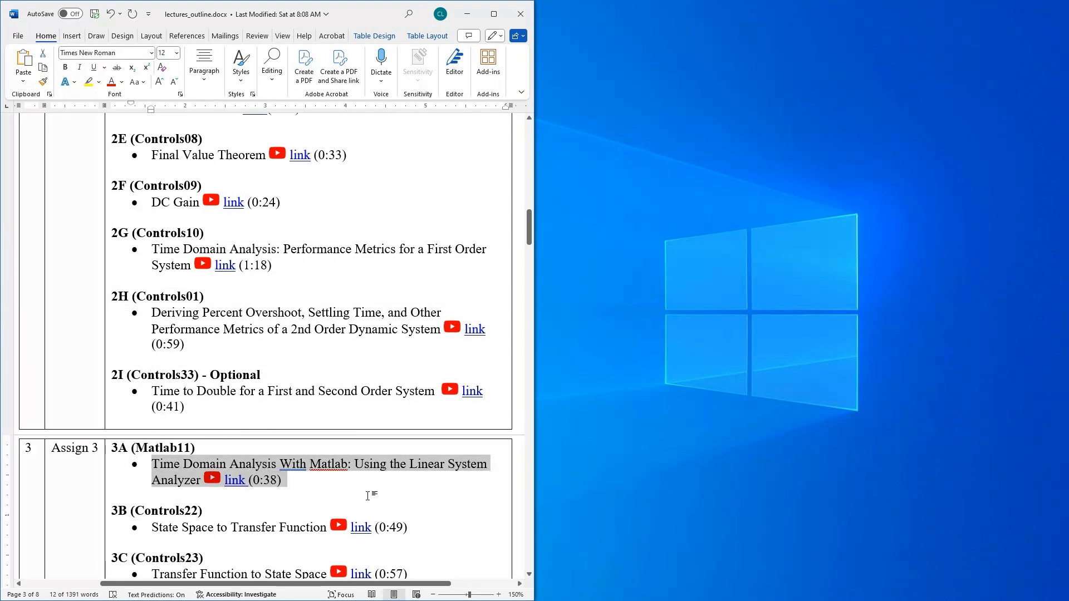
mouse_move(350, 488)
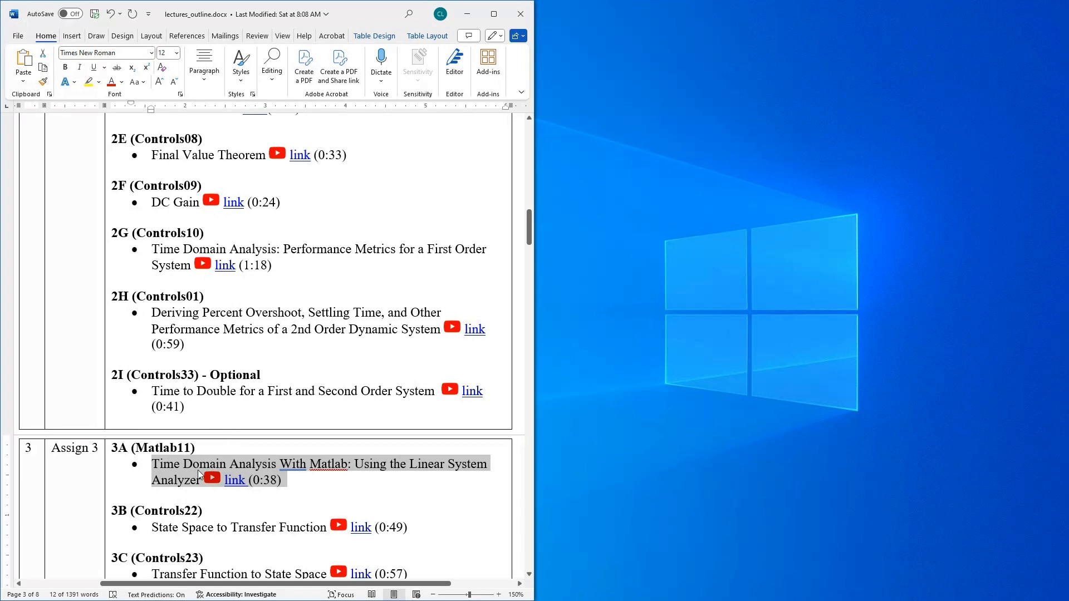
scroll("down", 3)
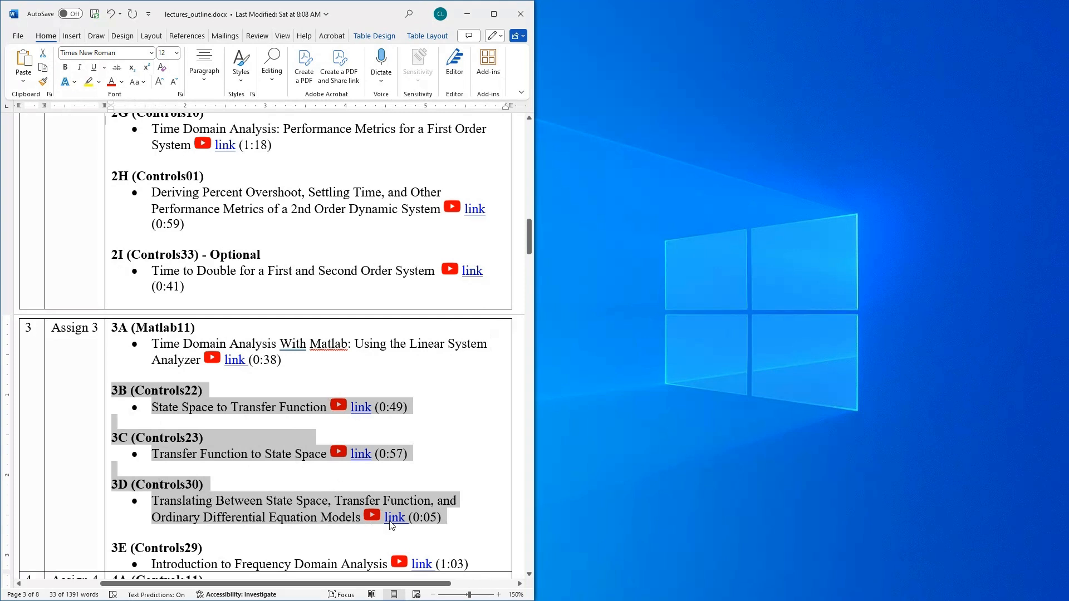
mouse_move(428, 531)
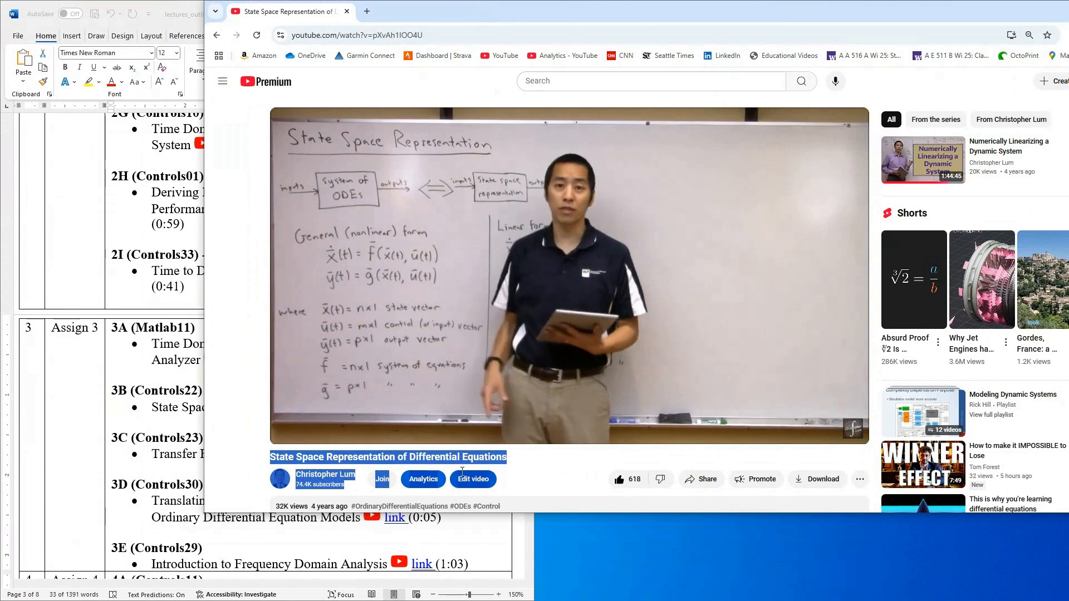
left_click(569, 273)
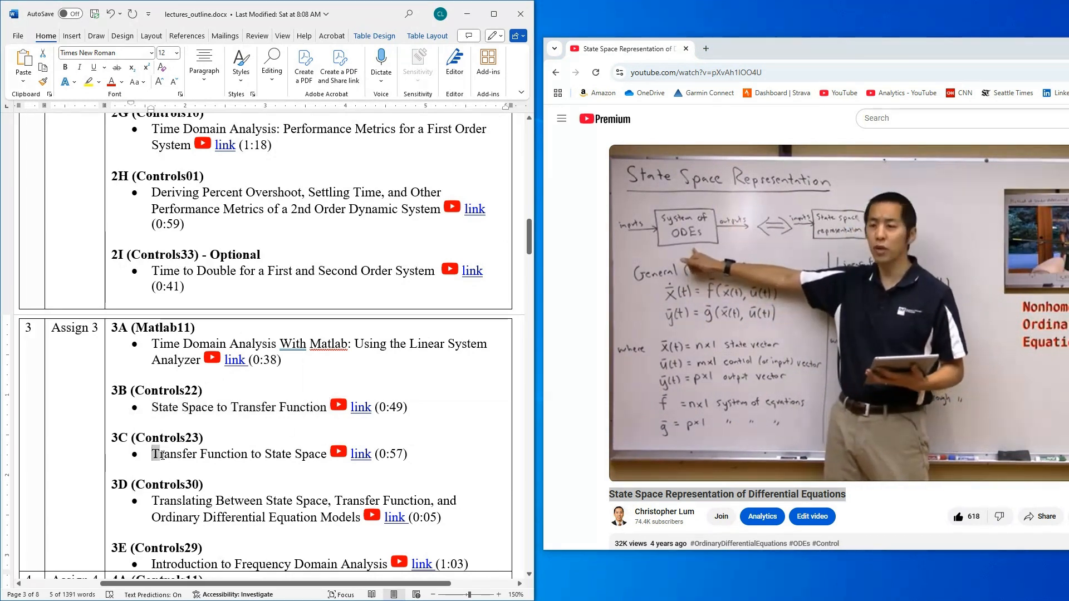
Point out the video title and the 2G performance metrics lecture line while discussing the outline.
left_click_drag(152, 455, 259, 454)
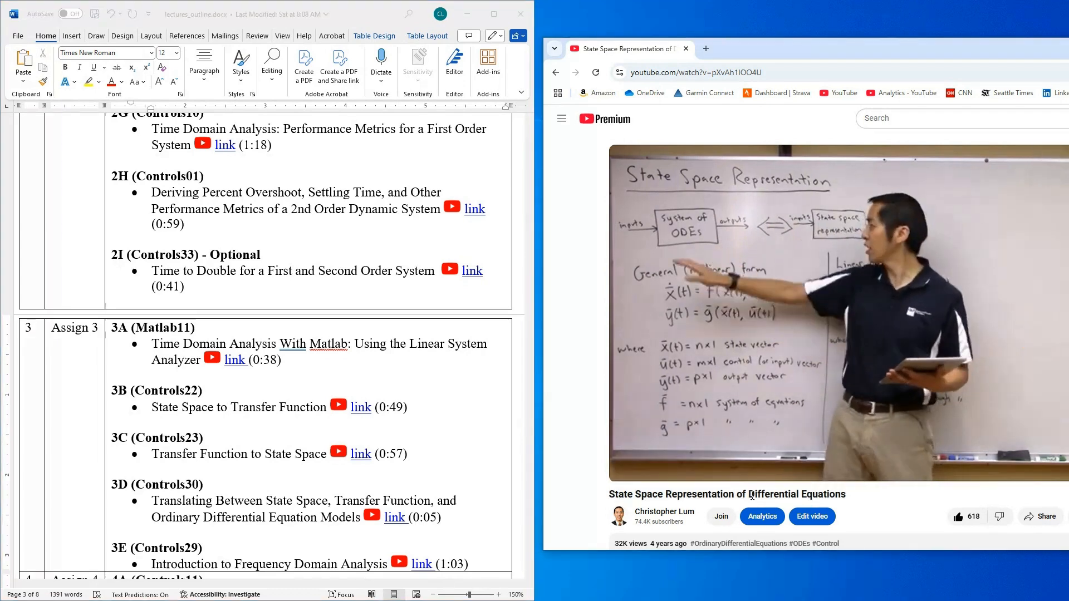
double_click(797, 494)
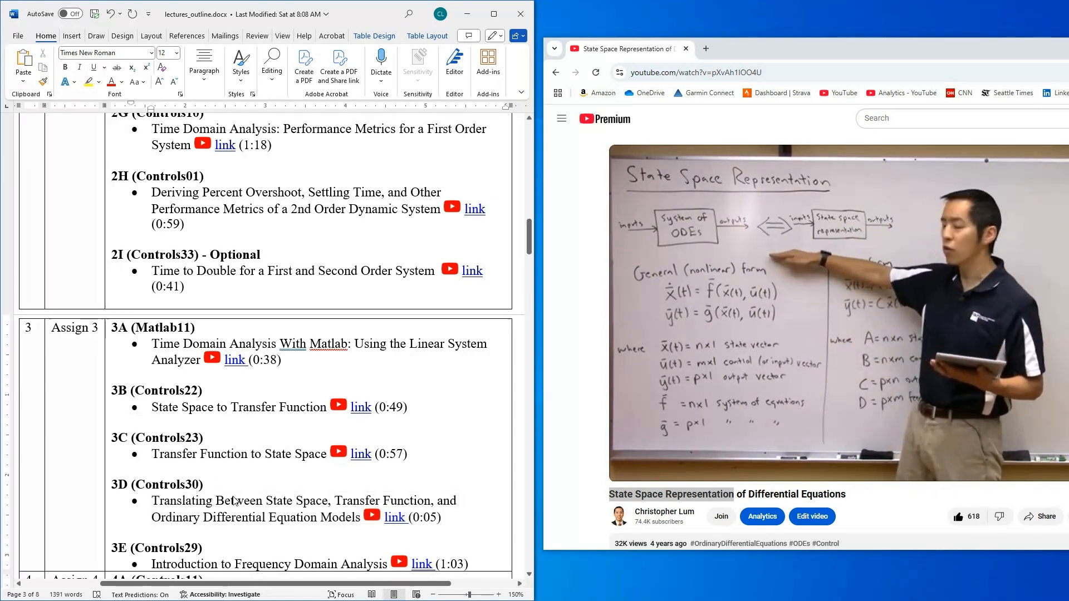
scroll("down", 3)
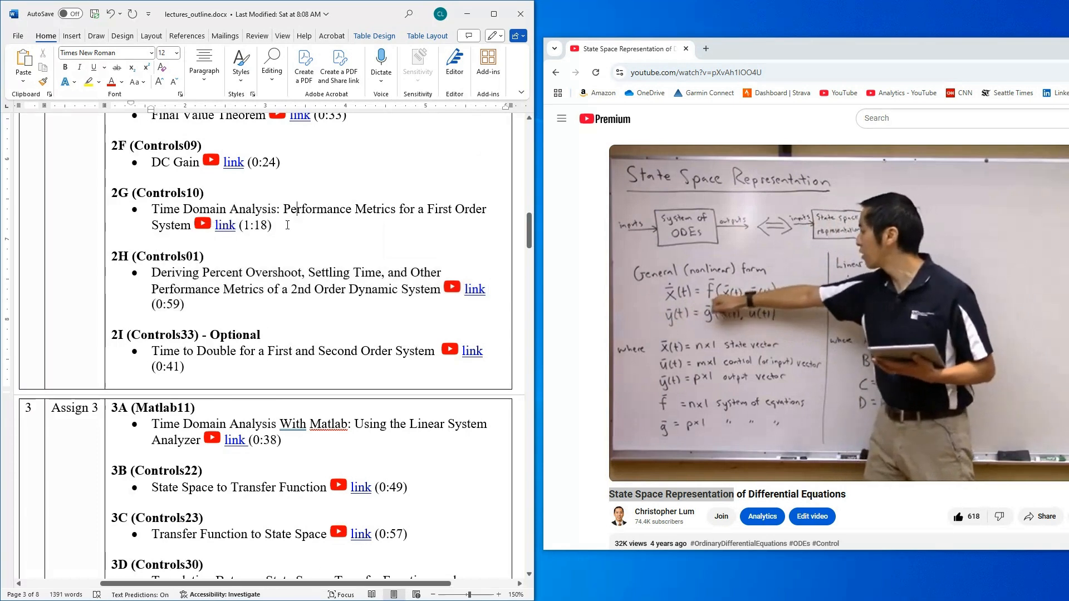
left_click_drag(151, 209, 275, 225)
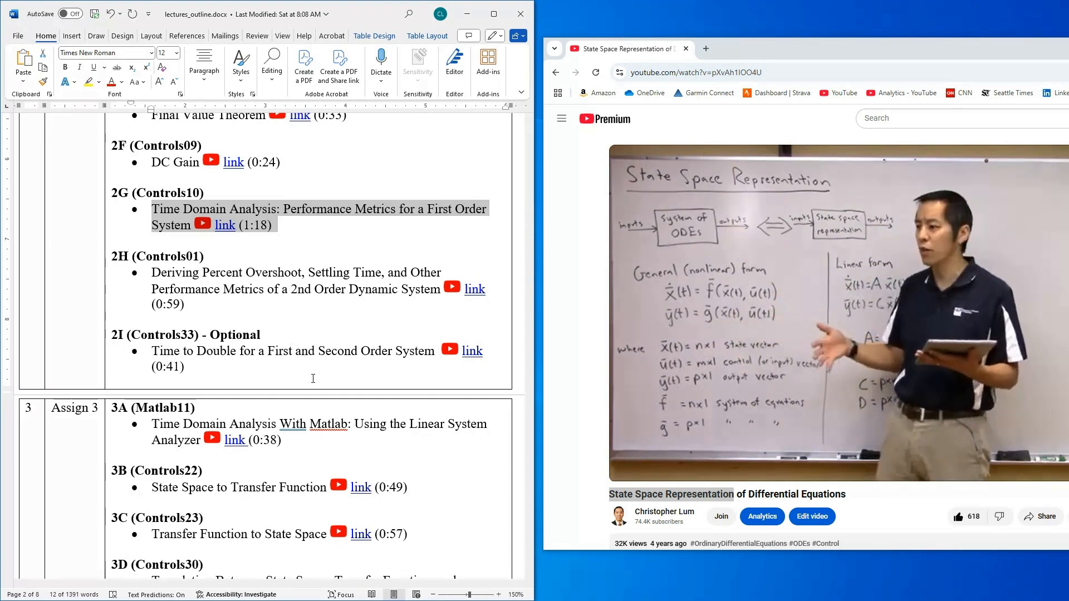
scroll("down", 3)
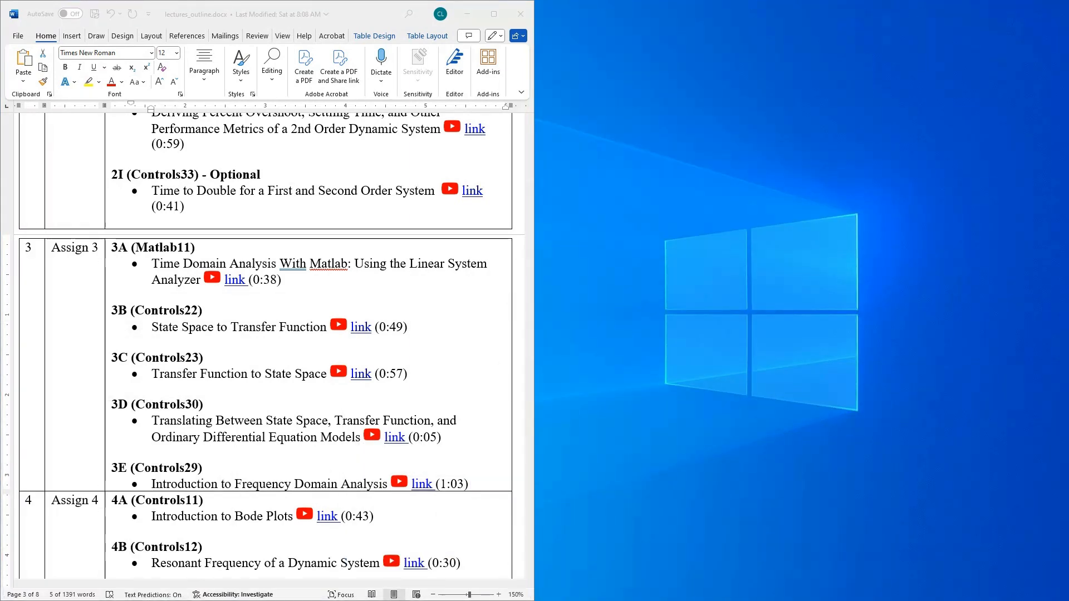
mouse_move(247, 360)
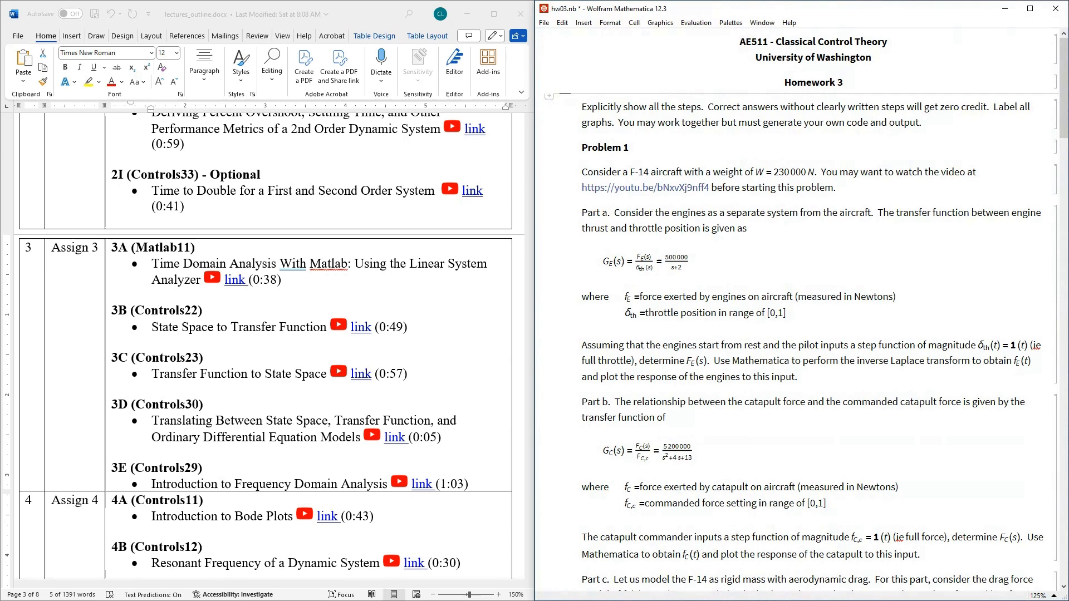
mouse_move(714, 225)
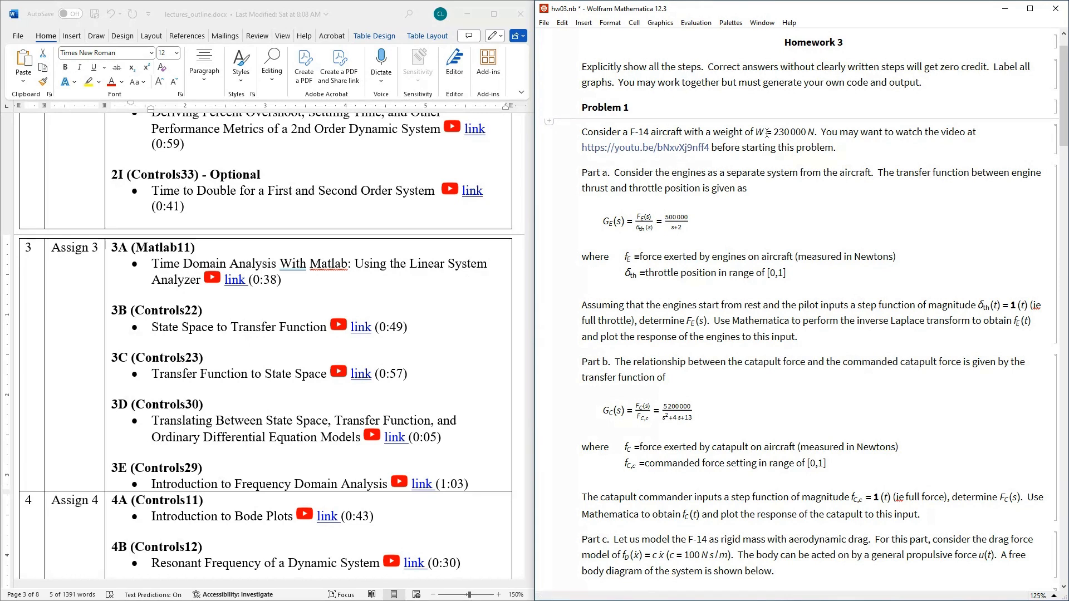
Review Problem 1 in hw03.nb, pointing out the engine and catapult transfer function equations.
left_click_drag(822, 131, 712, 148)
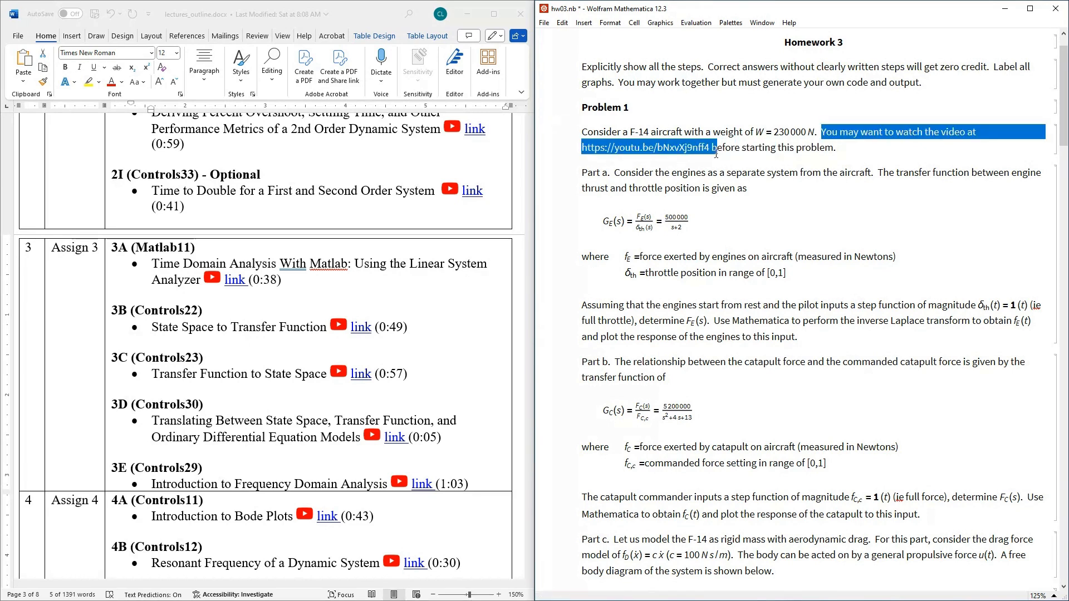
left_click(726, 148)
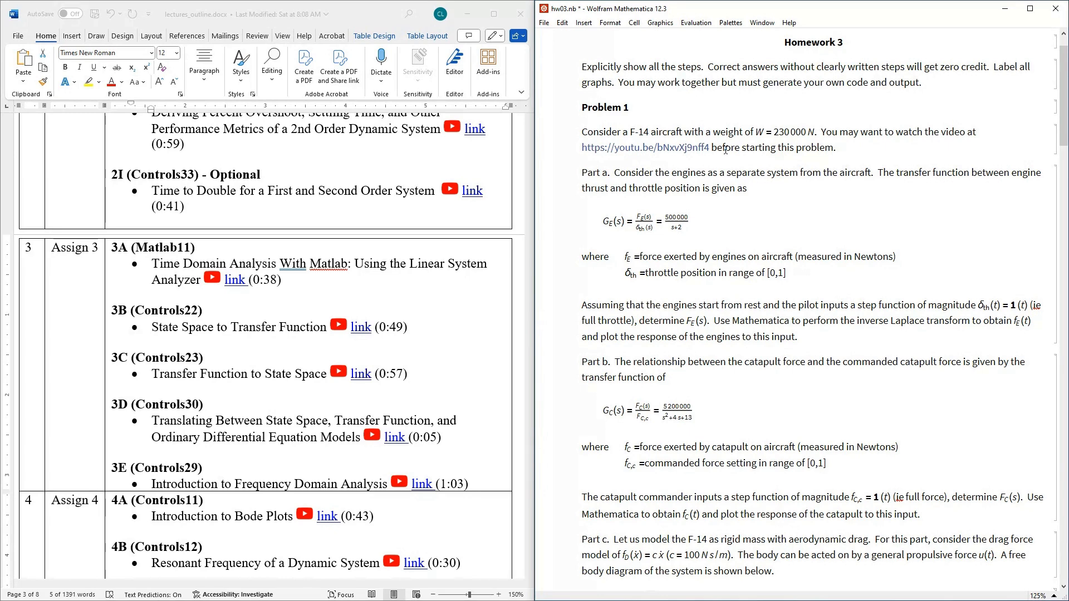
mouse_move(591, 188)
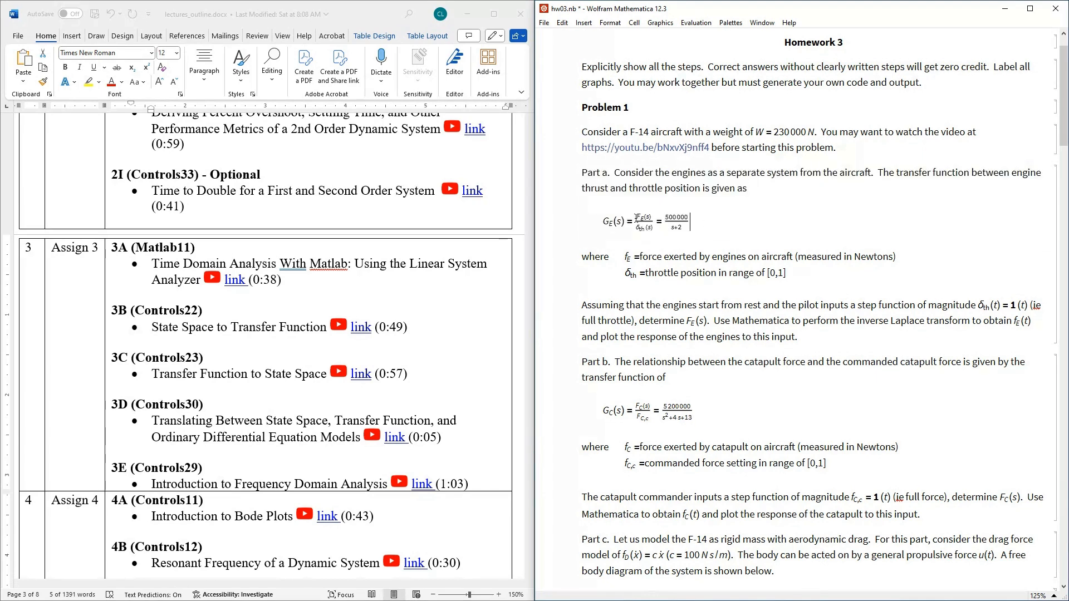
double_click(628, 257)
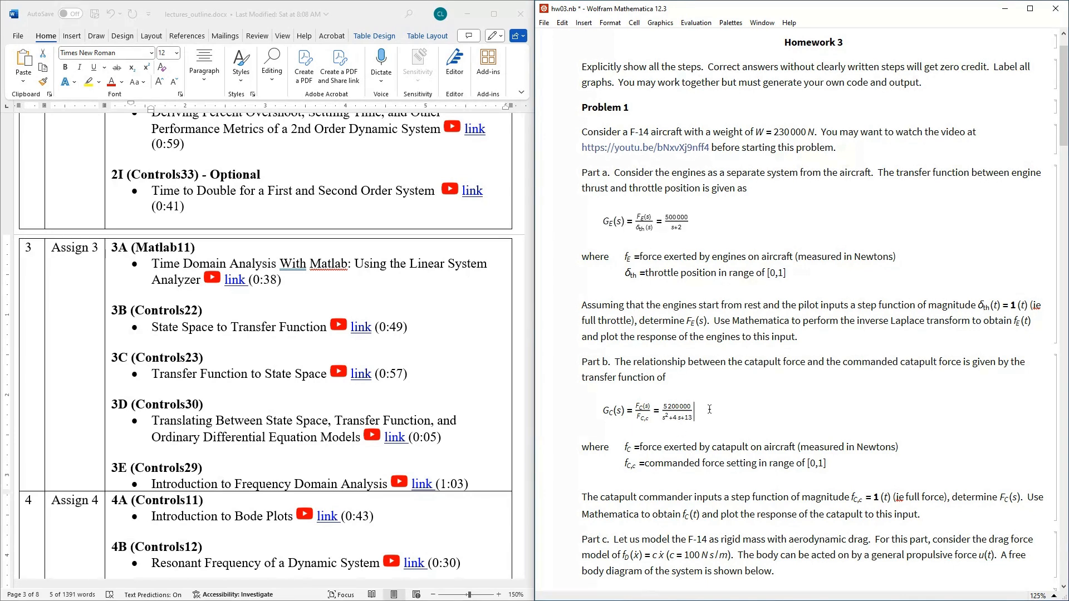
mouse_move(703, 403)
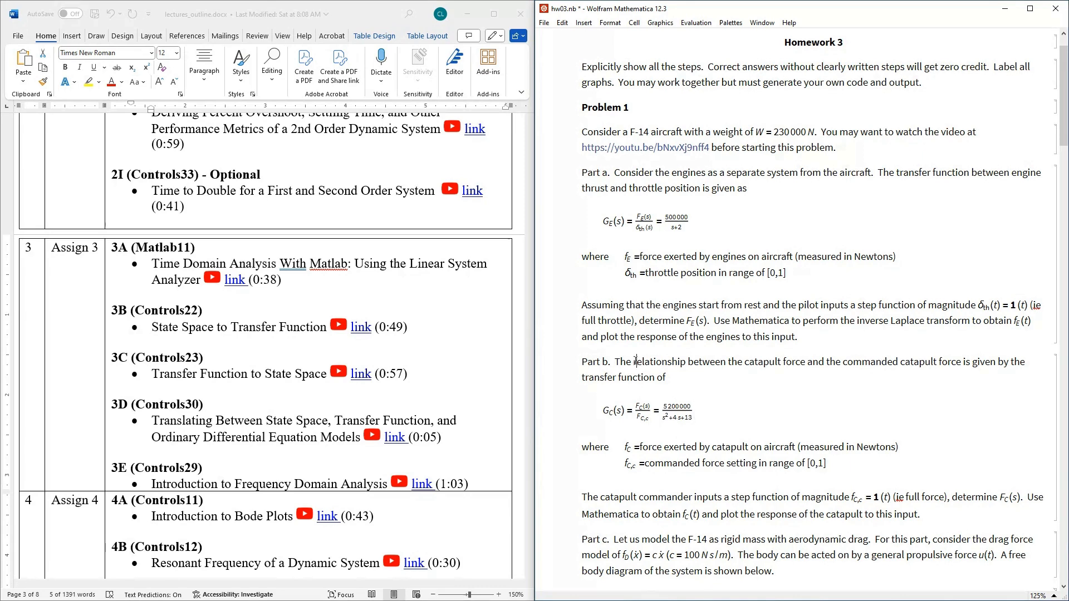
left_click(648, 411)
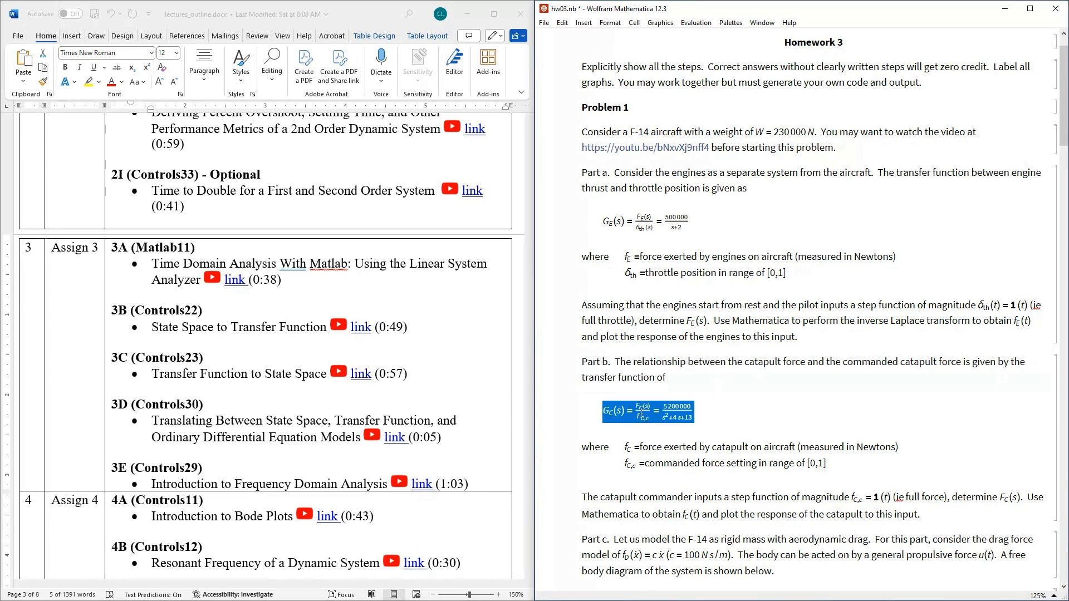
mouse_move(721, 415)
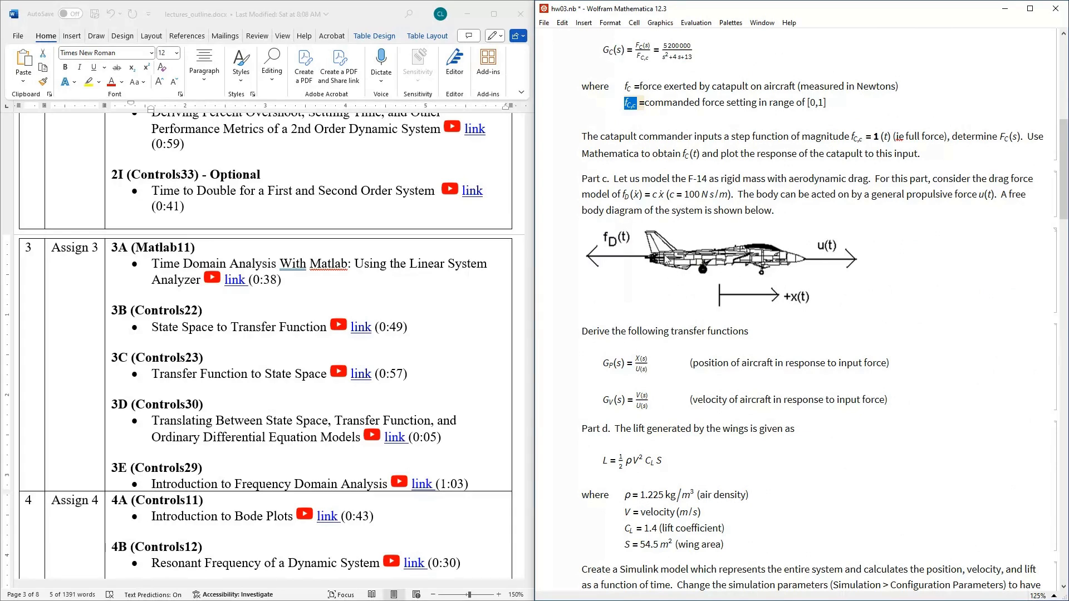
mouse_move(710, 261)
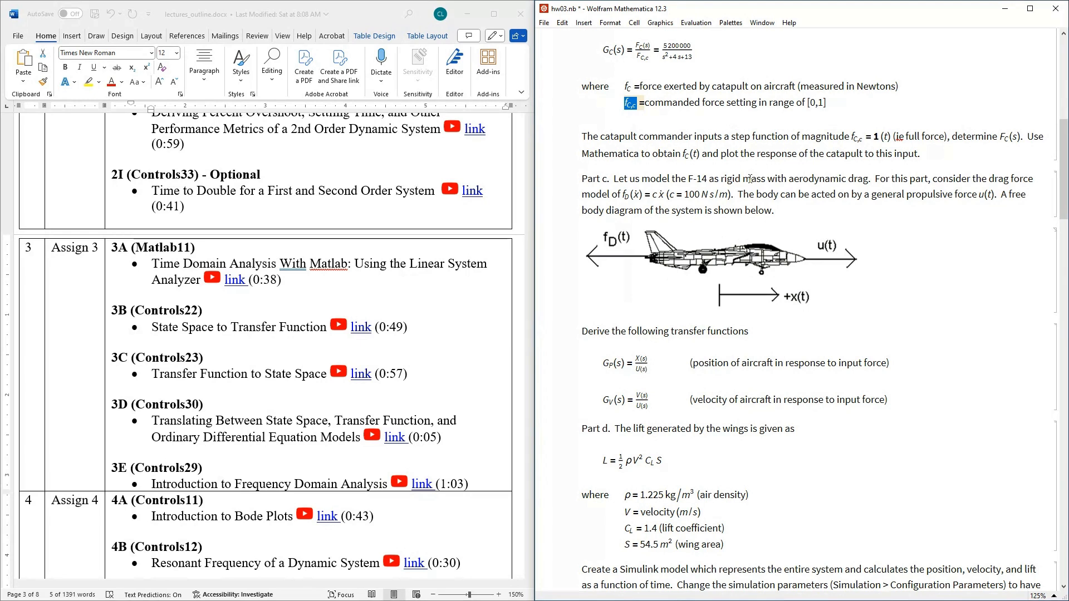
left_click_drag(742, 178, 845, 178)
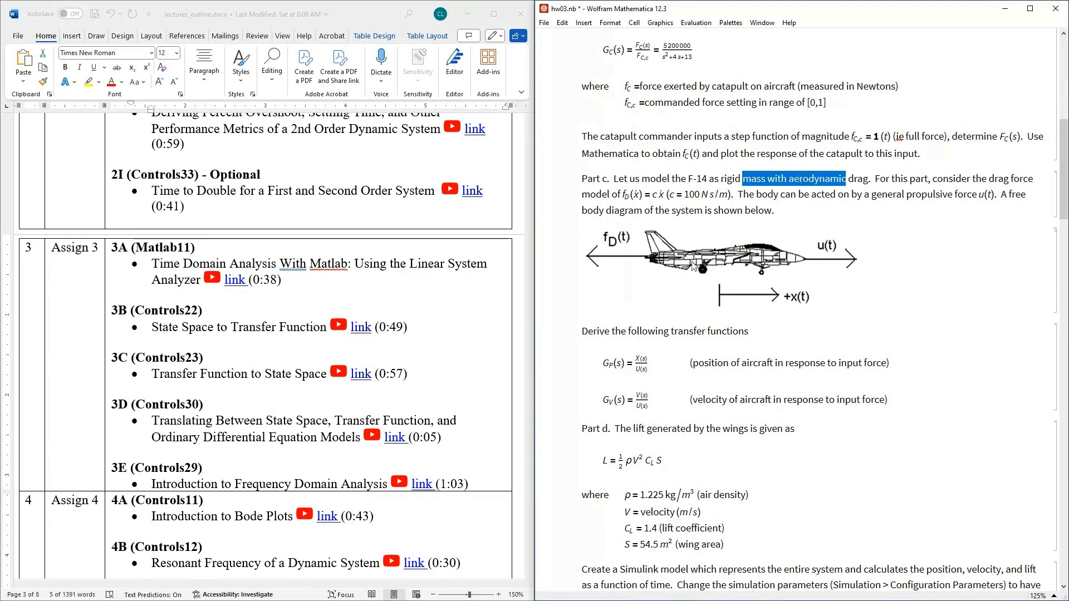
mouse_move(797, 263)
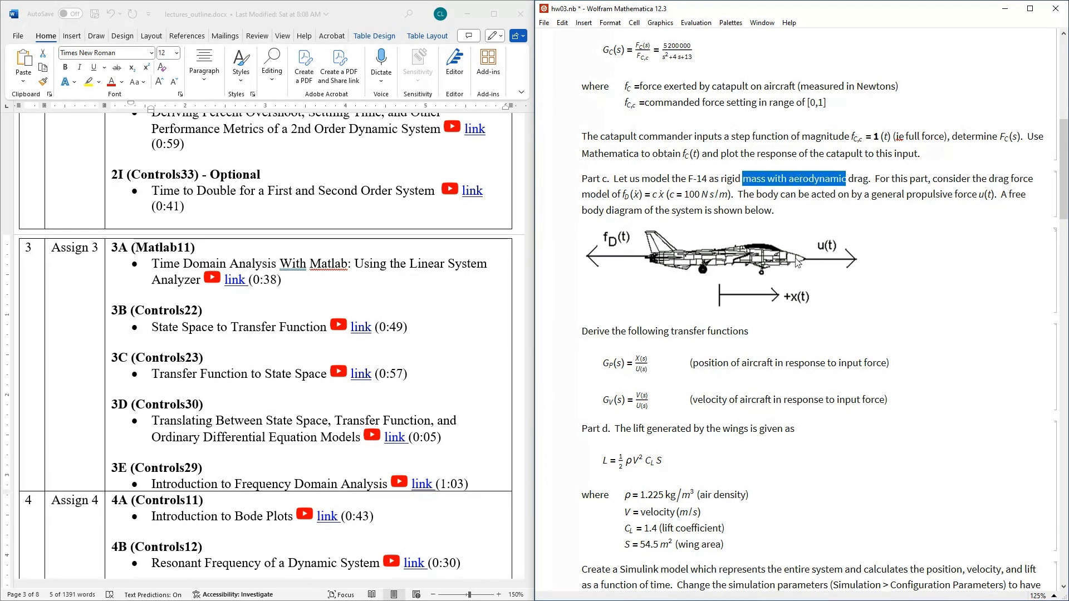
mouse_move(614, 257)
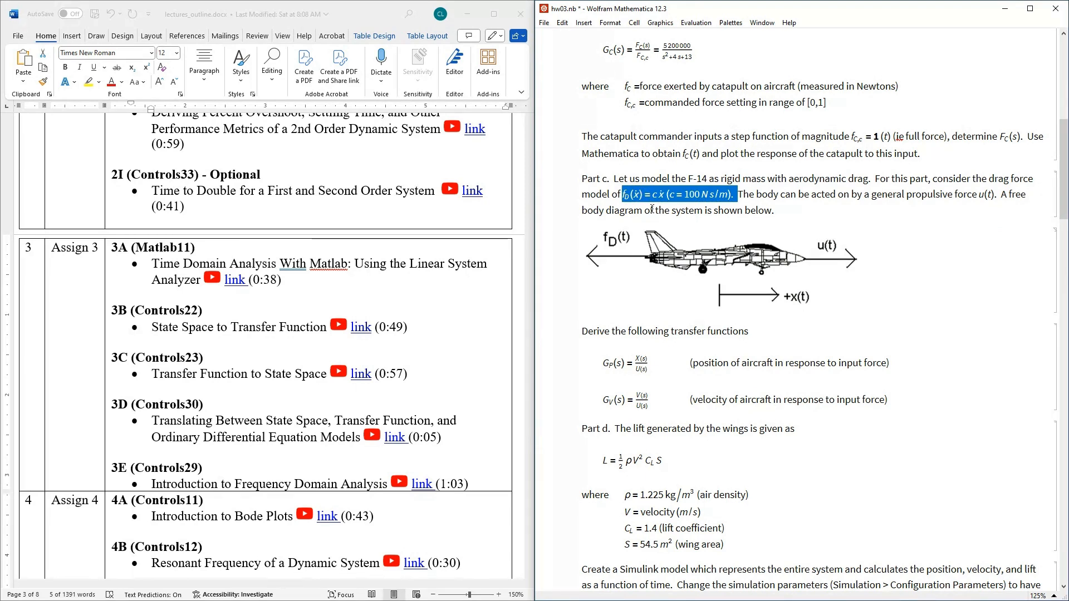
mouse_move(758, 277)
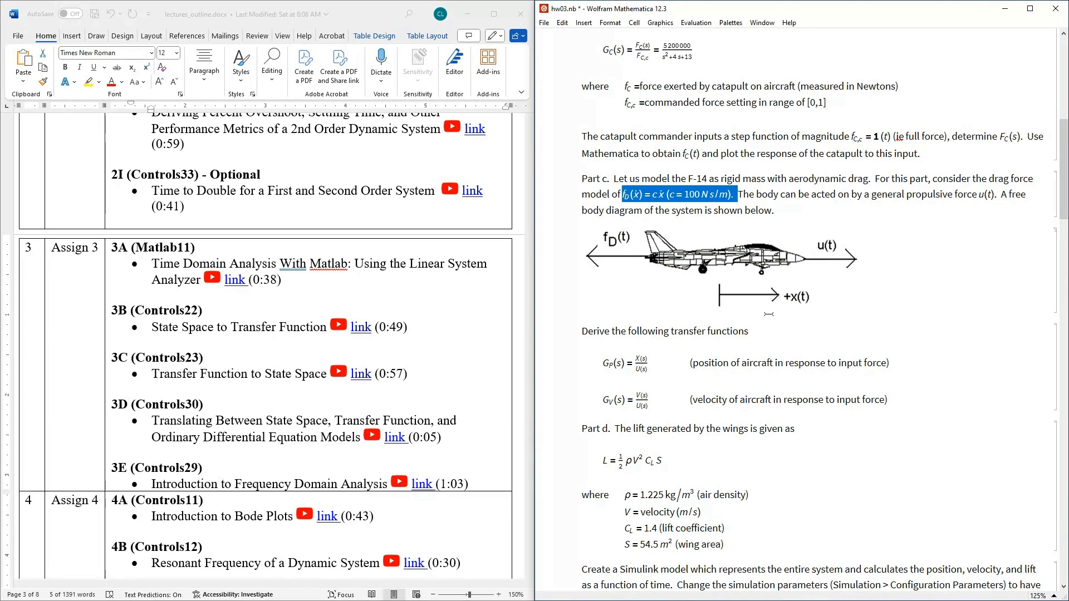
mouse_move(823, 243)
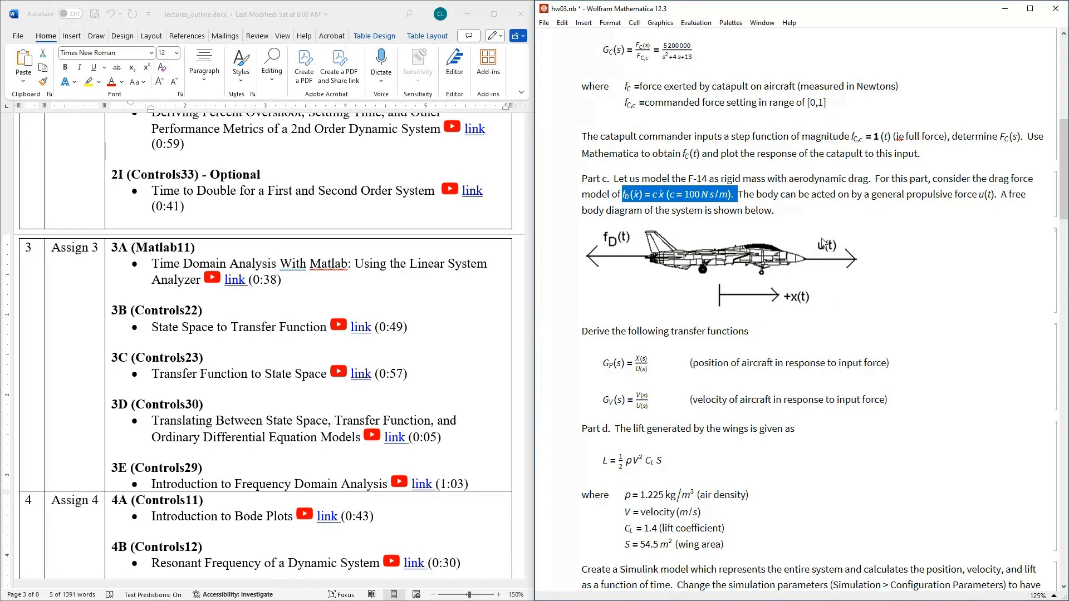
mouse_move(793, 260)
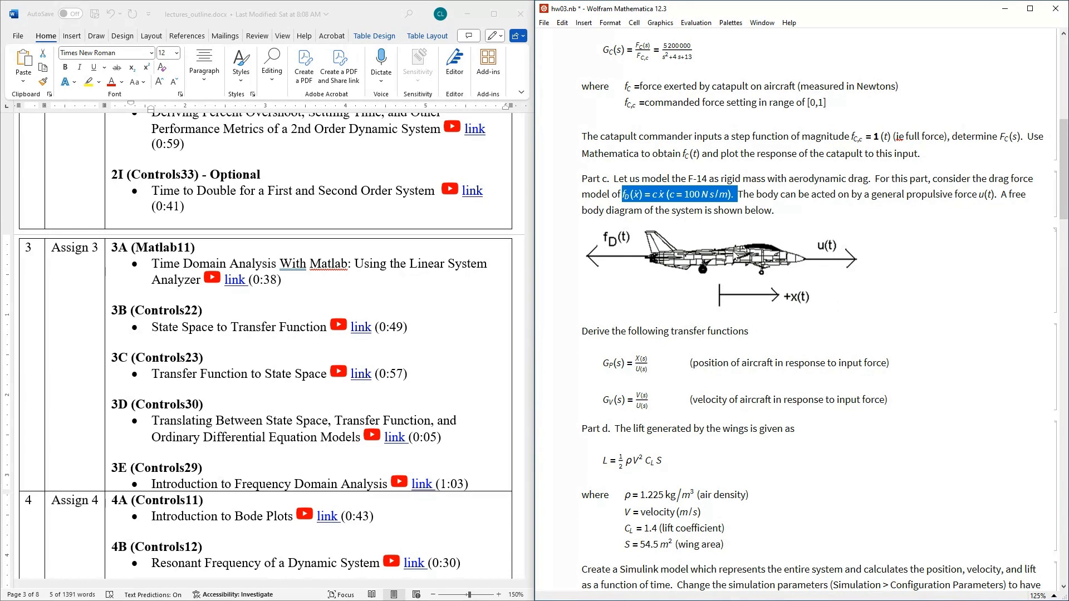
mouse_move(724, 293)
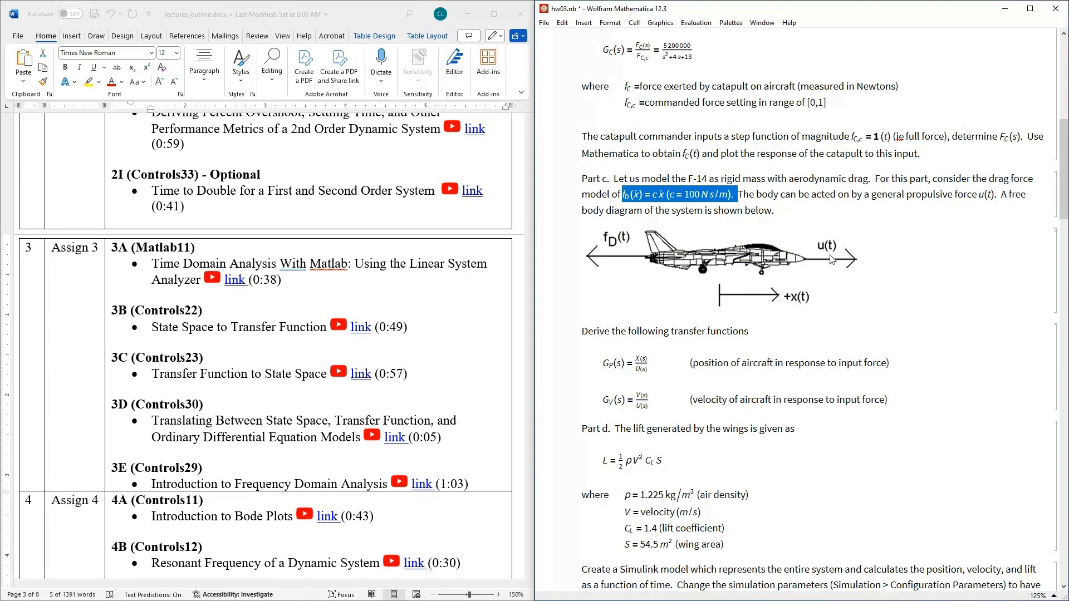
mouse_move(722, 273)
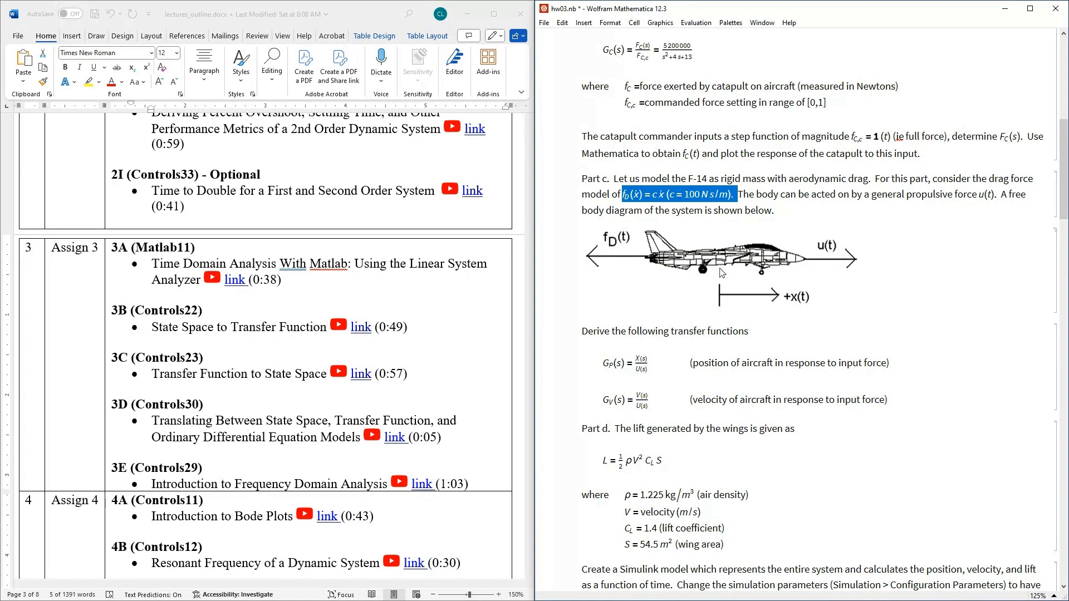
mouse_move(724, 268)
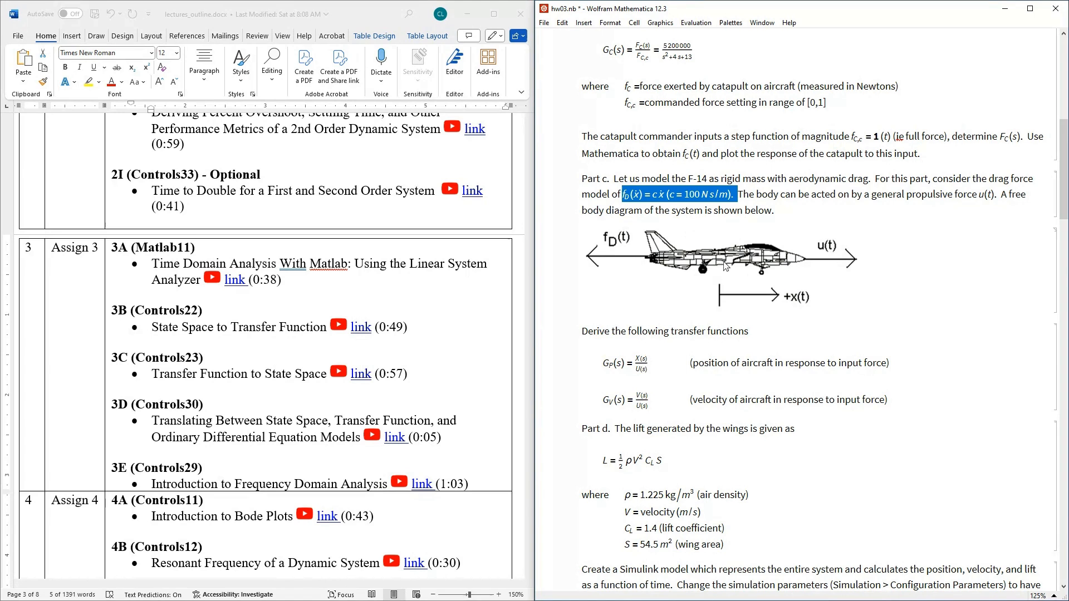
mouse_move(617, 247)
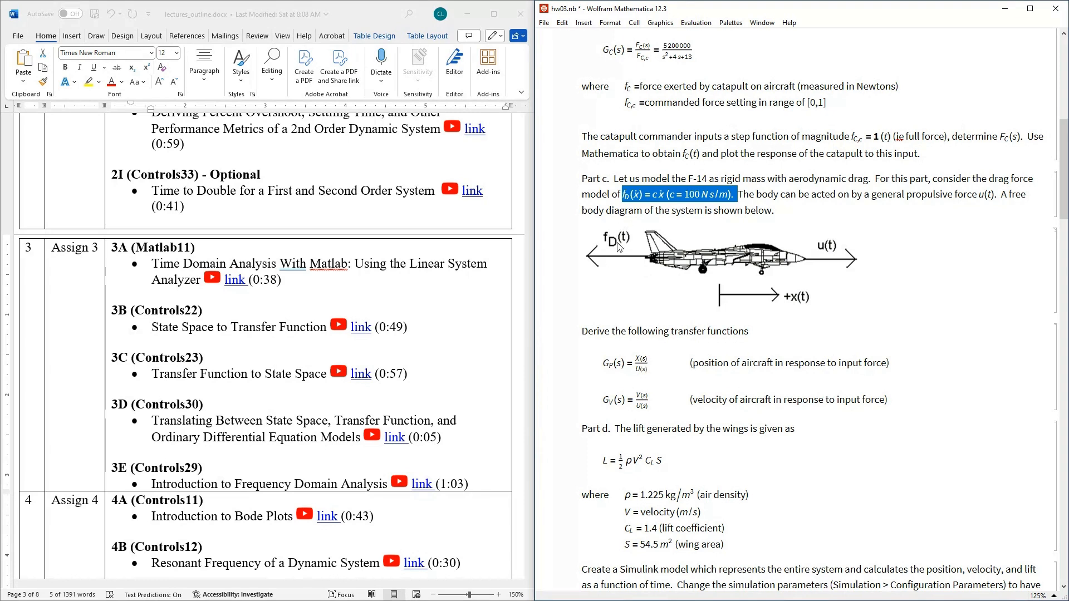
mouse_move(646, 366)
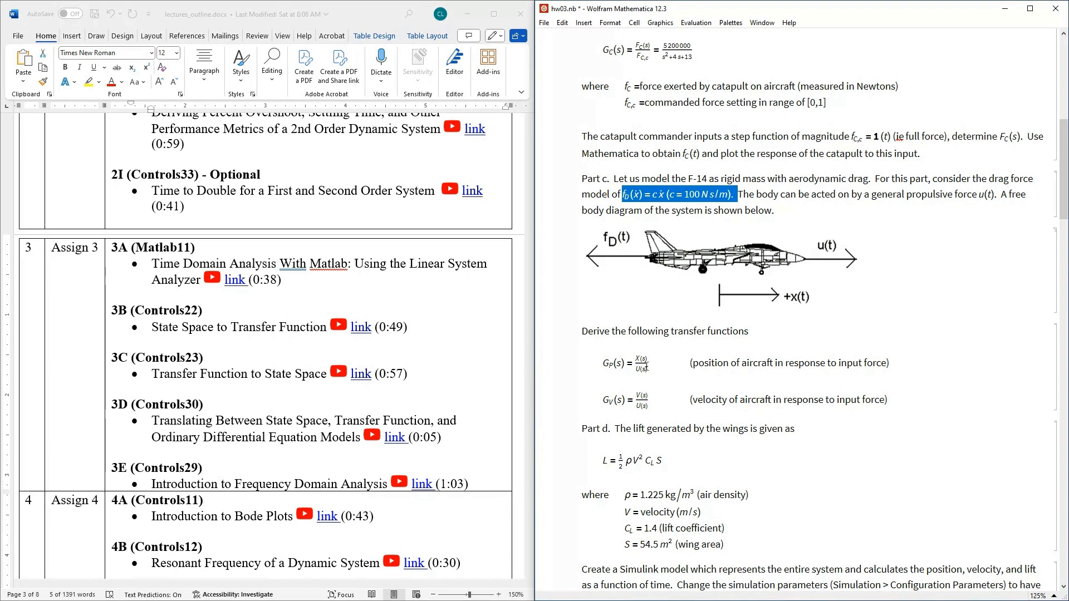
mouse_move(657, 369)
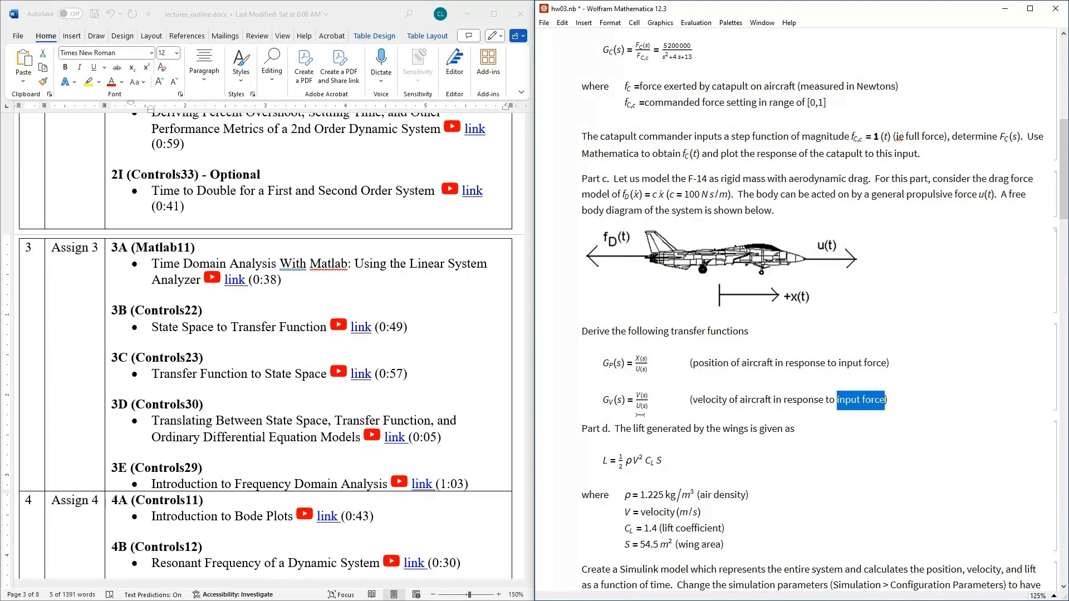
mouse_move(675, 423)
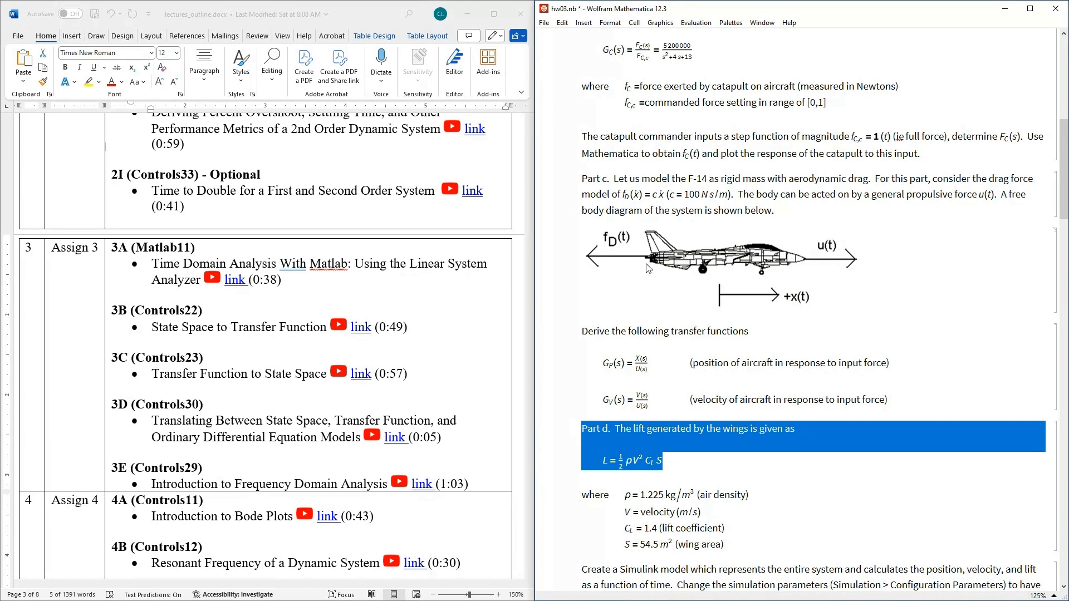
mouse_move(1047, 260)
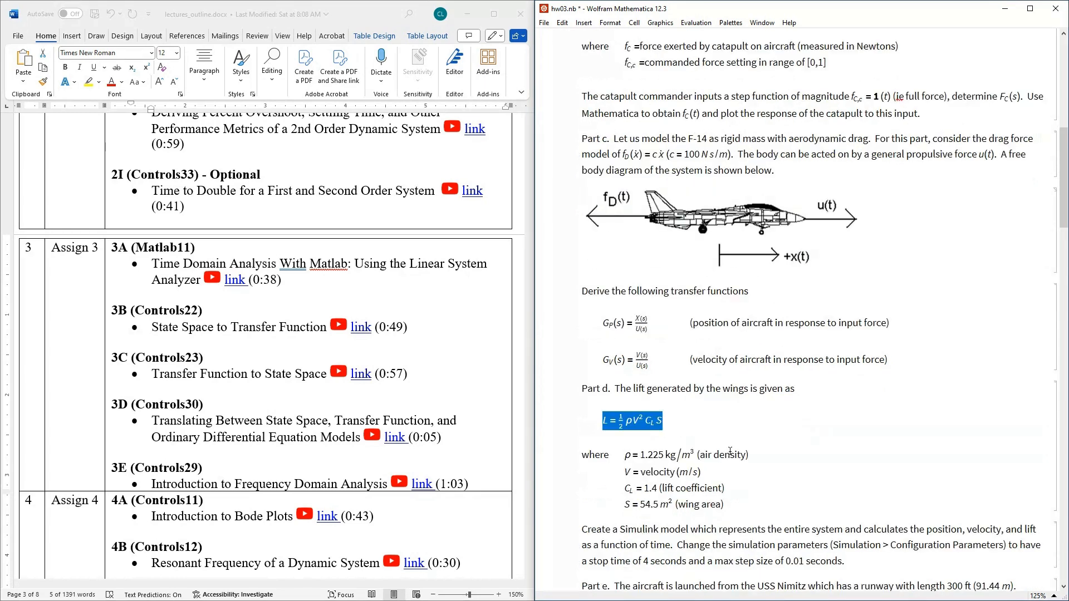
scroll("down", 3)
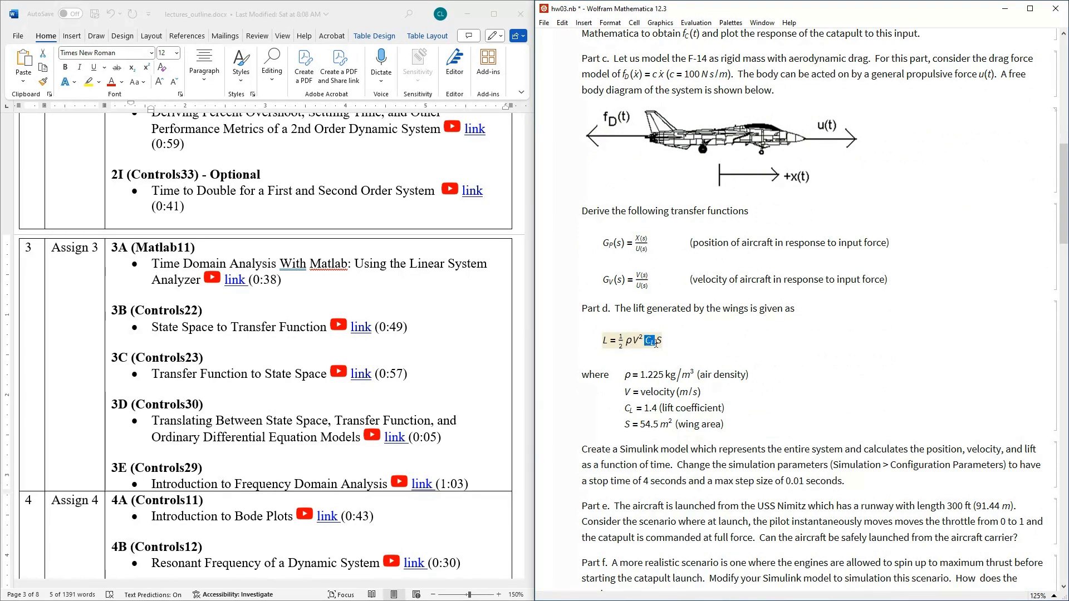
left_click_drag(624, 391, 723, 424)
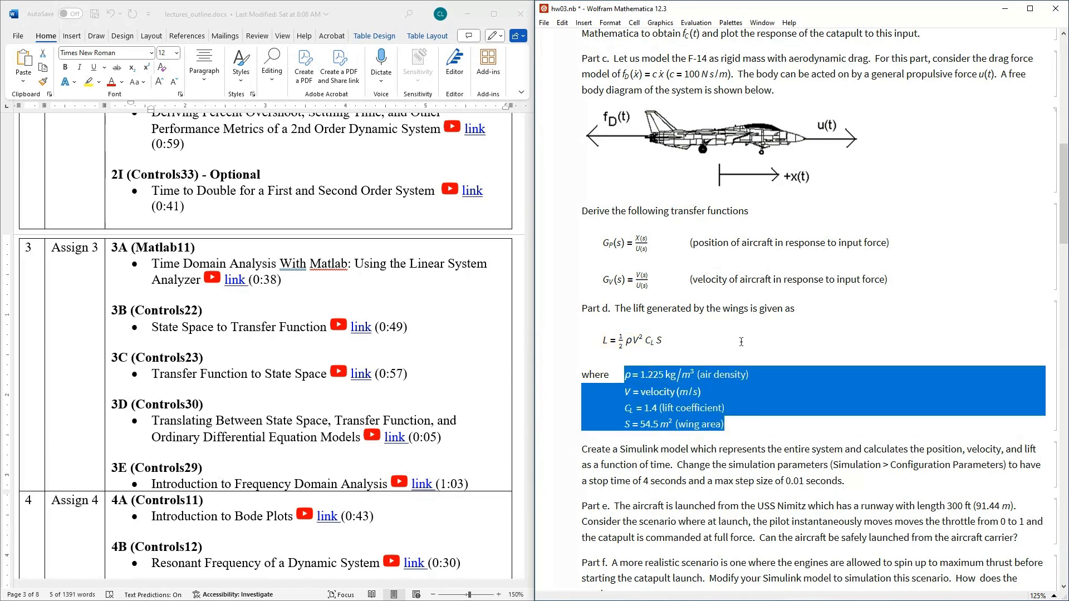
mouse_move(711, 345)
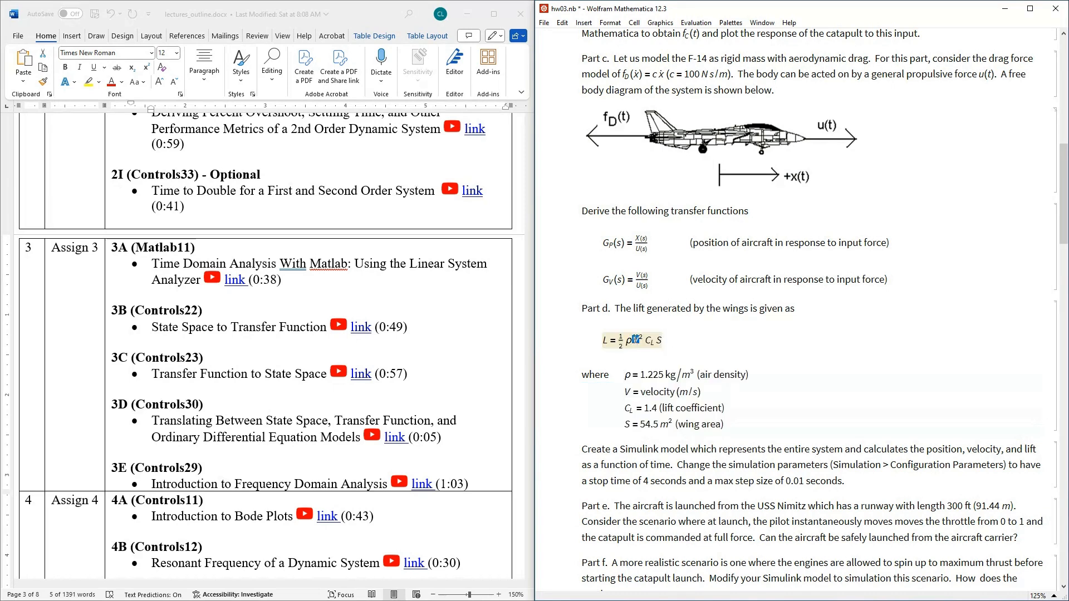
double_click(635, 340)
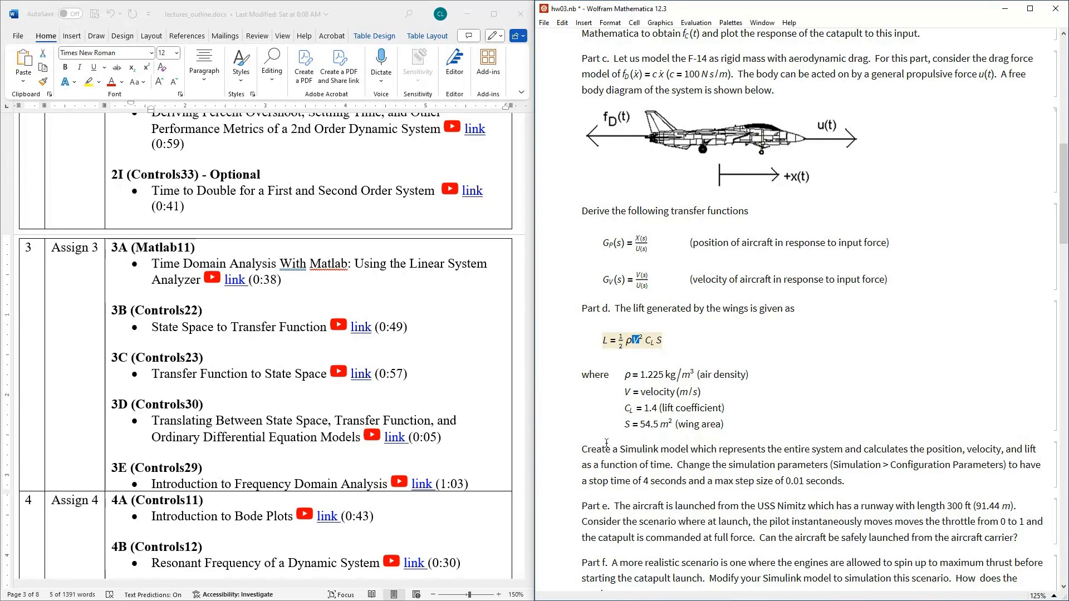
left_click_drag(597, 449, 671, 464)
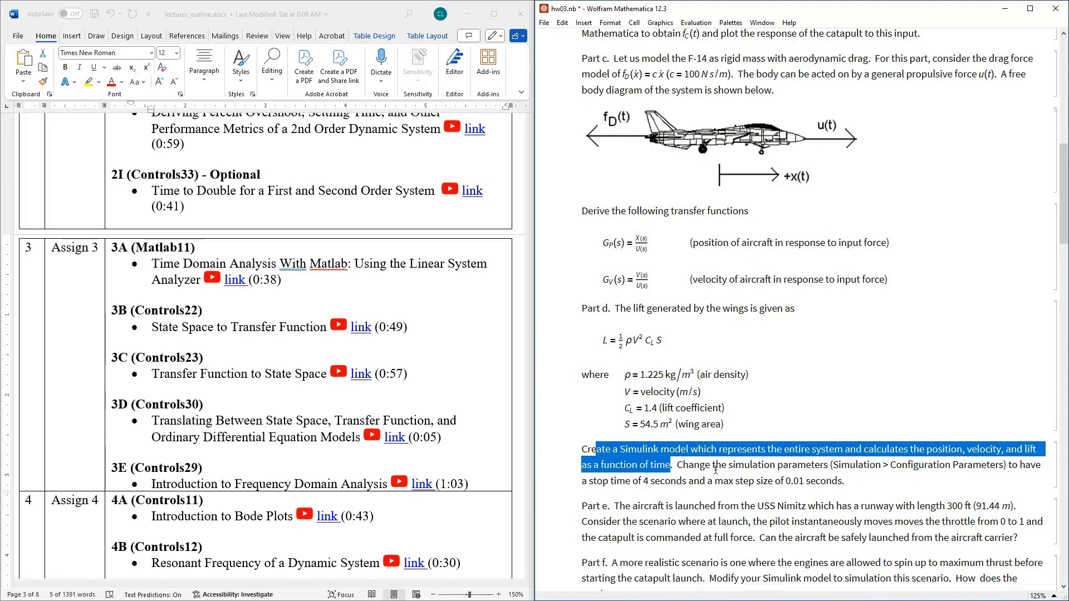
mouse_move(688, 401)
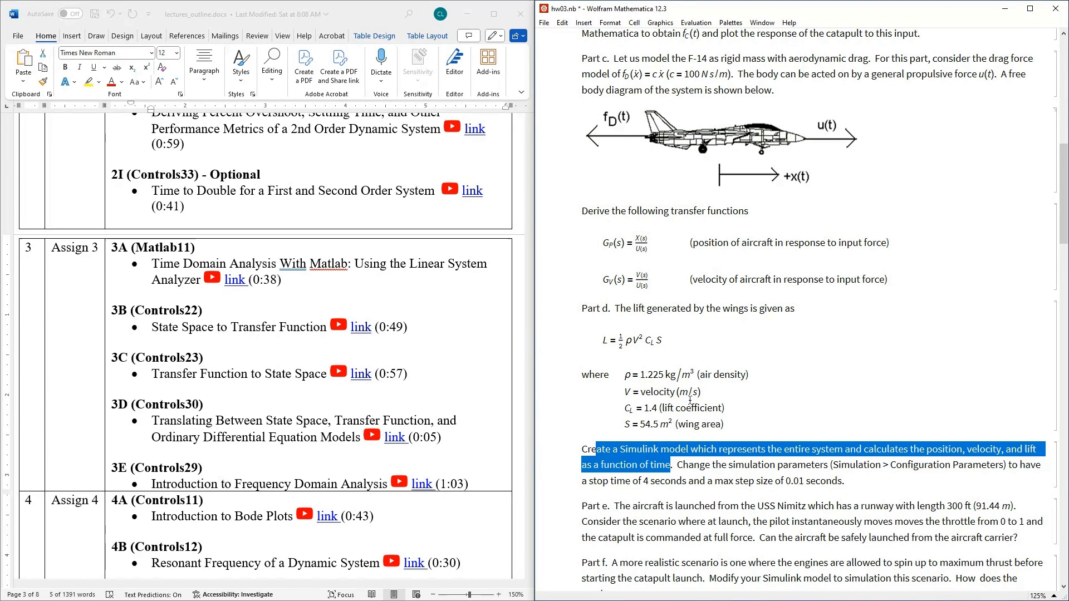
mouse_move(724, 171)
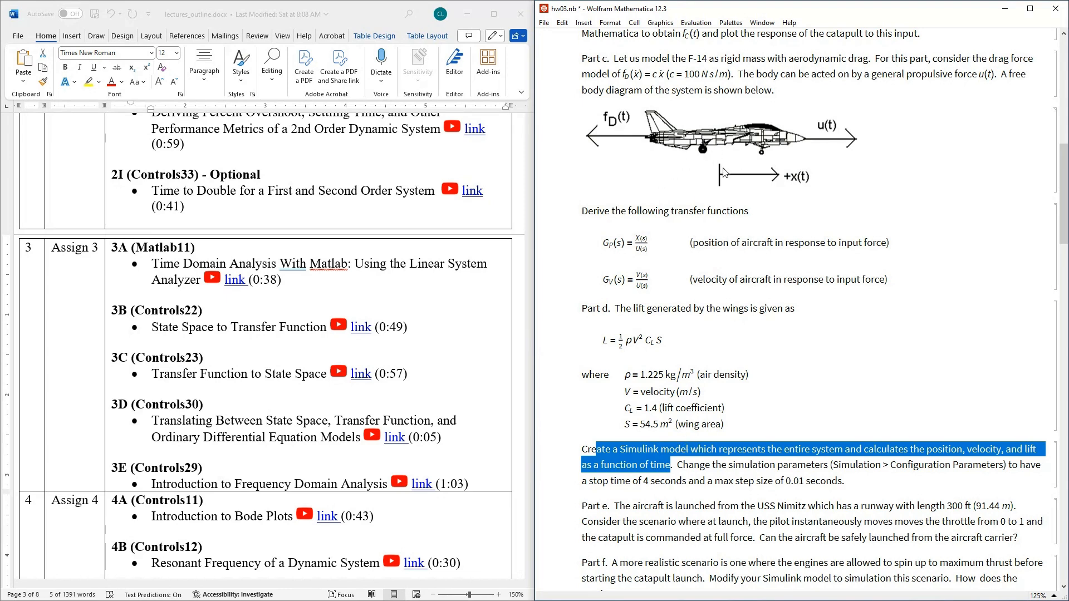
mouse_move(711, 252)
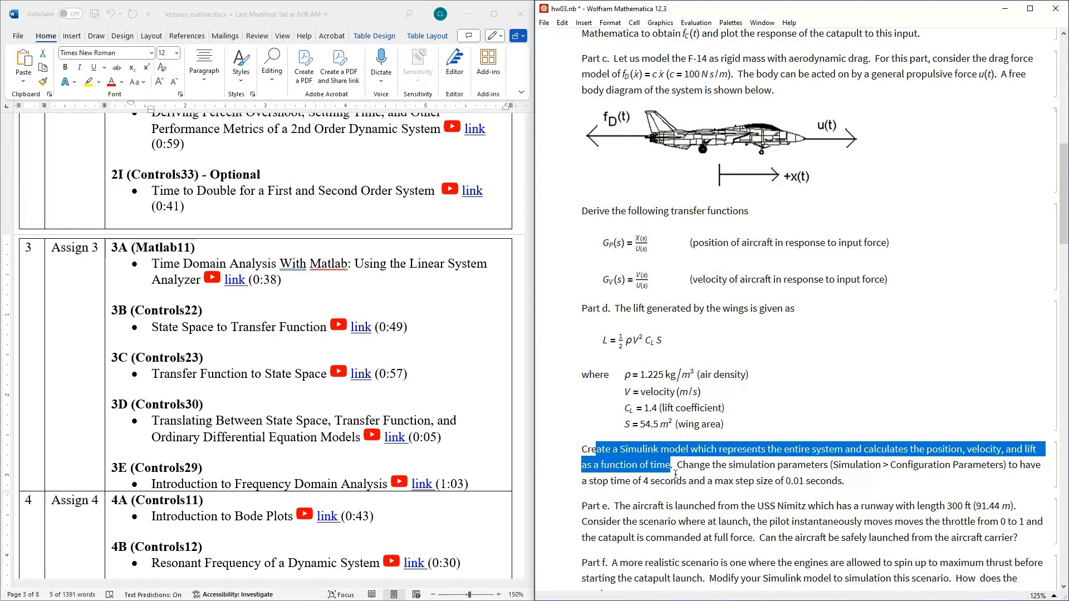
scroll("down", 3)
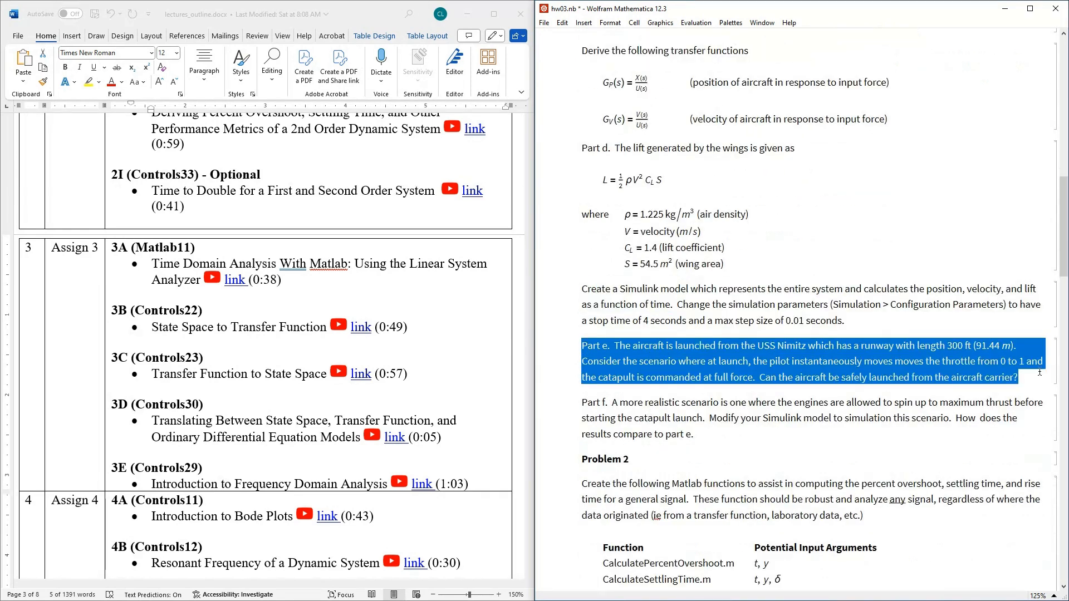
mouse_move(814, 383)
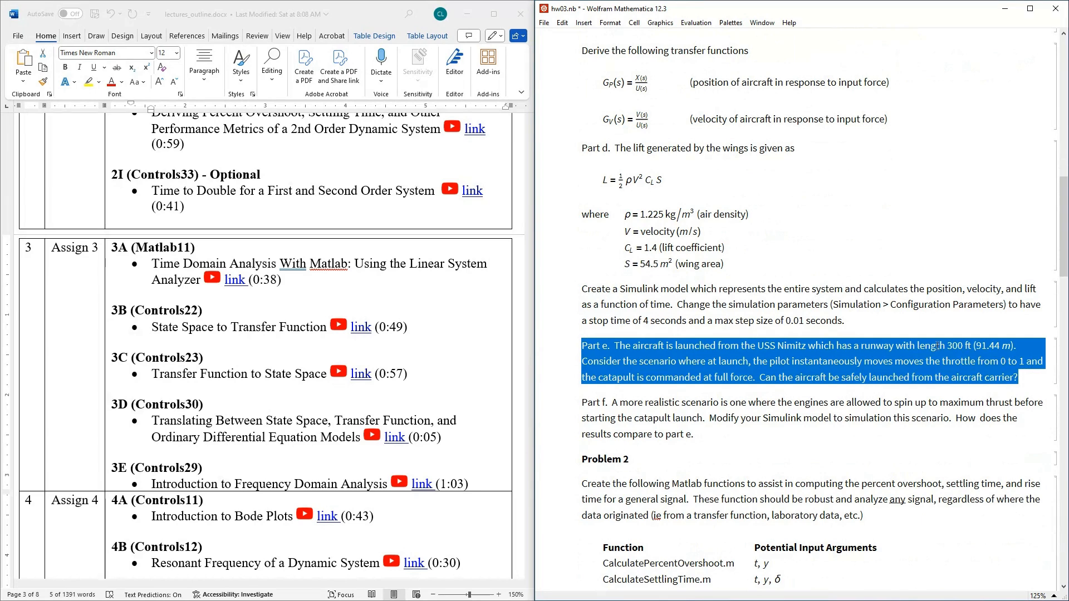
double_click(955, 346)
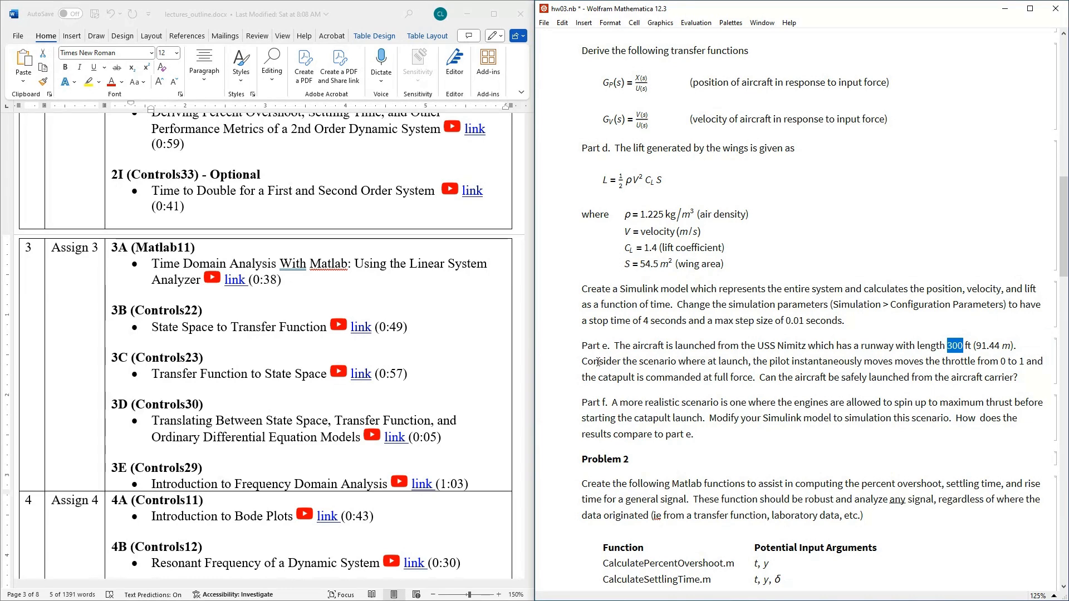
mouse_move(770, 364)
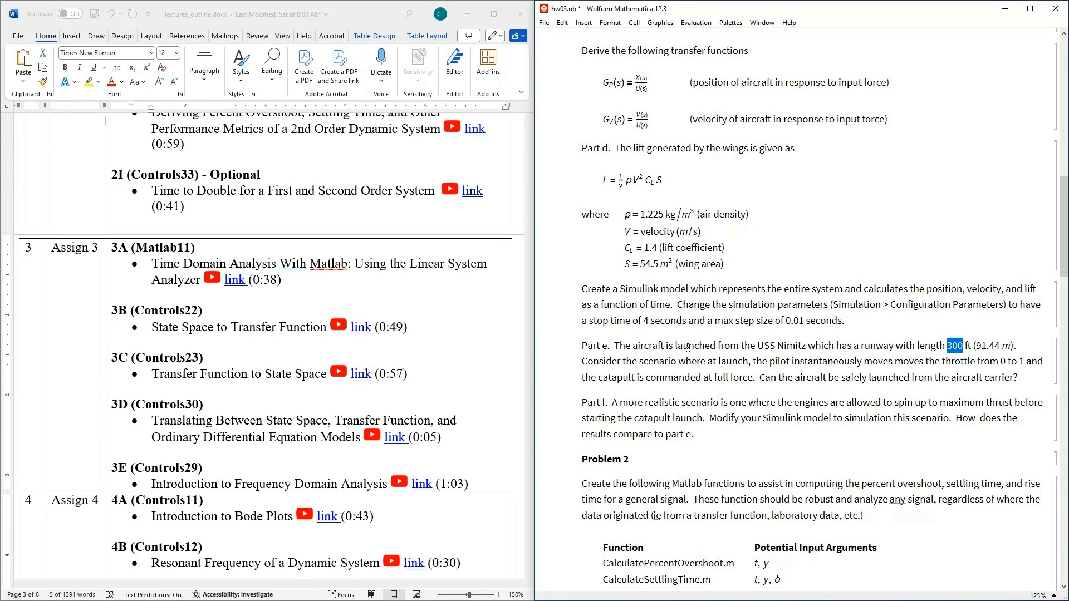
mouse_move(620, 365)
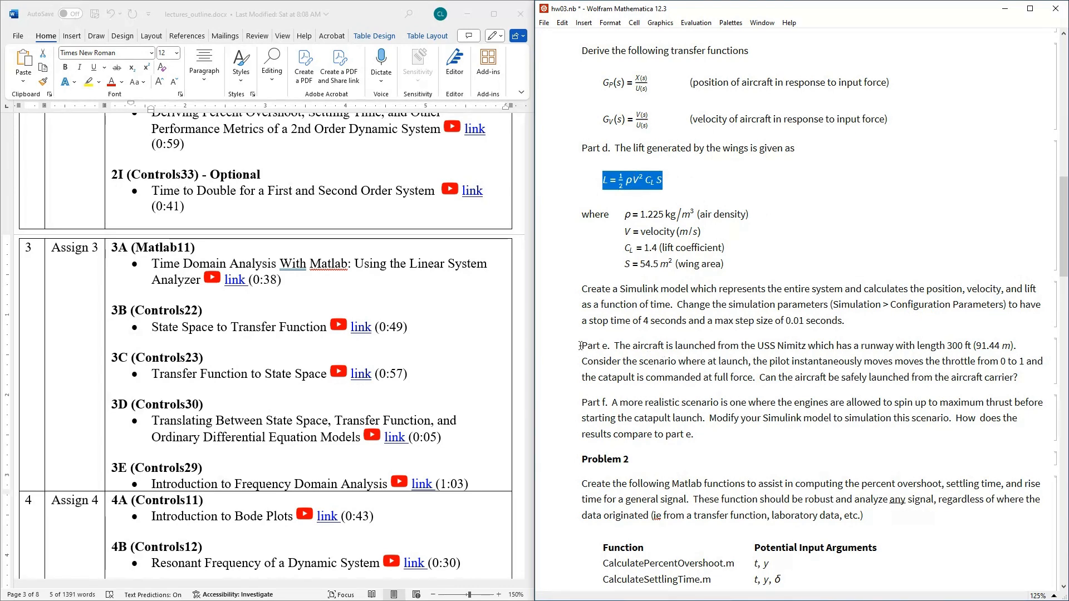
left_click_drag(580, 345, 1018, 378)
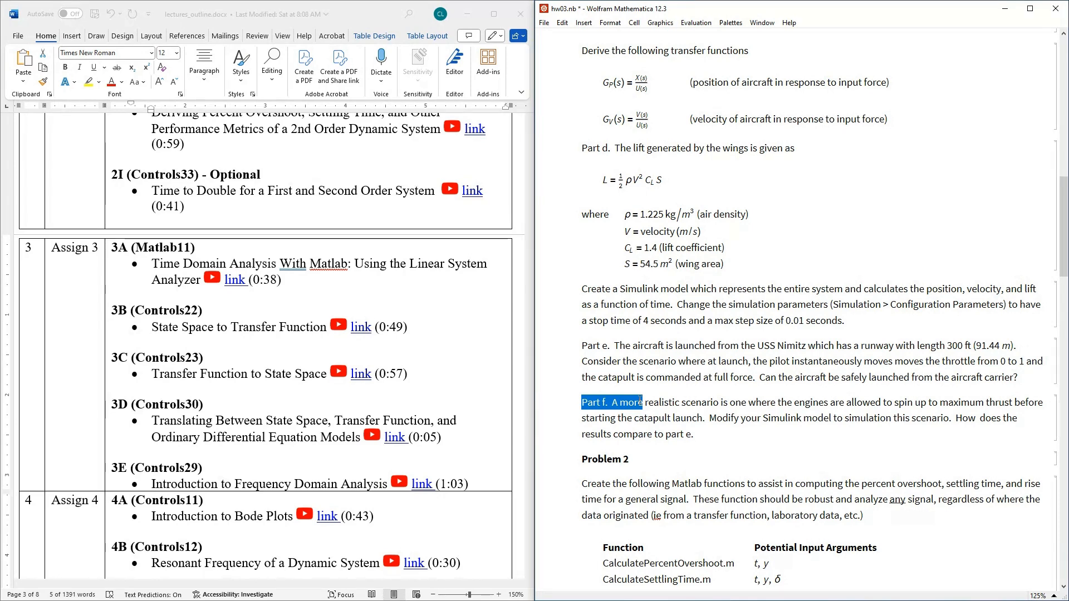
mouse_move(645, 106)
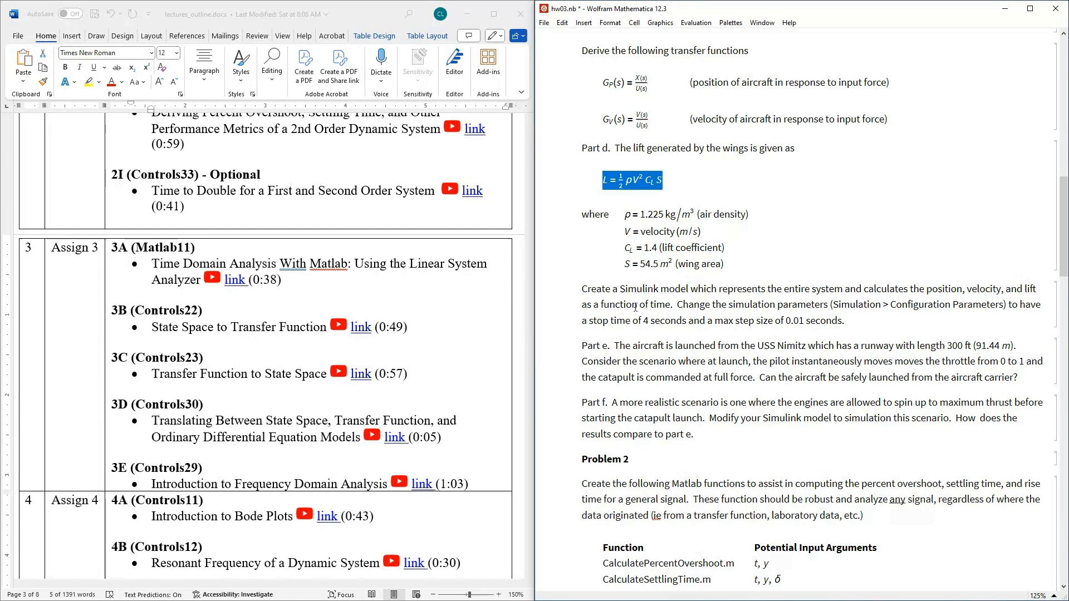
scroll("down", 3)
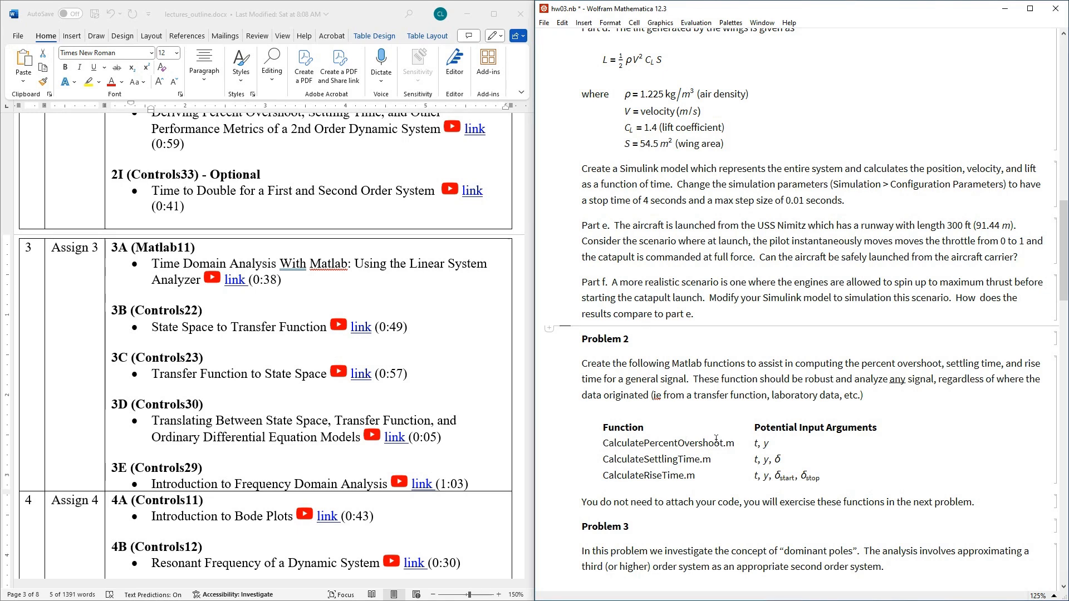
double_click(756, 444)
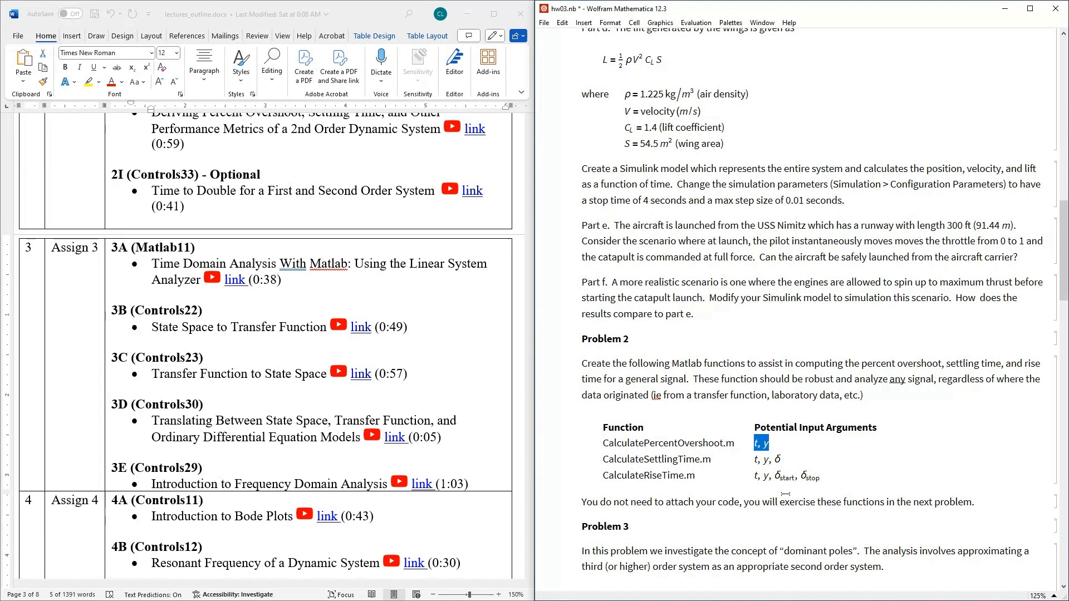
double_click(651, 459)
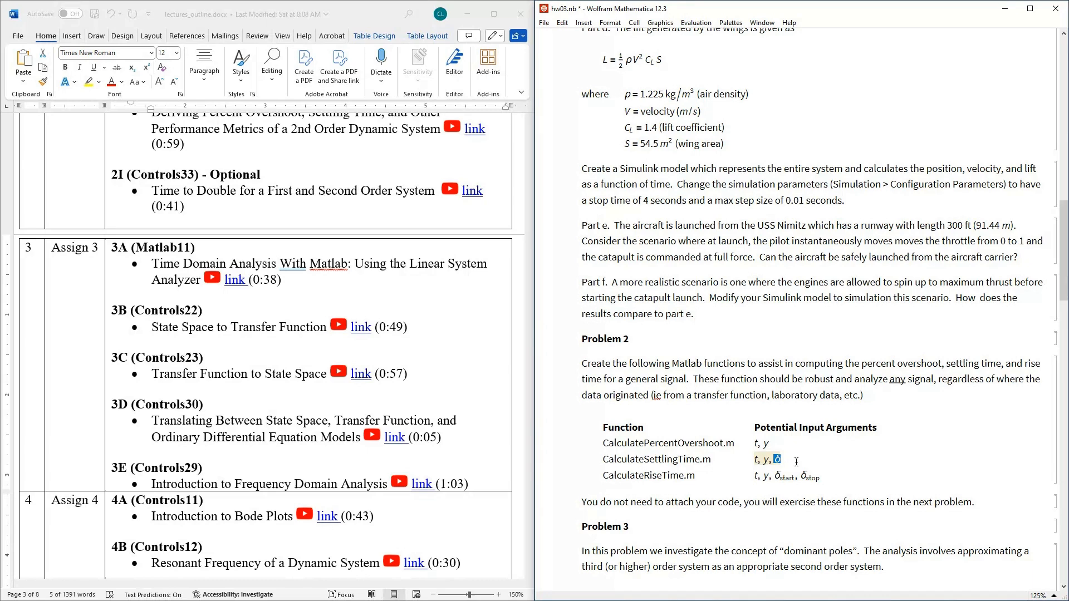
double_click(642, 476)
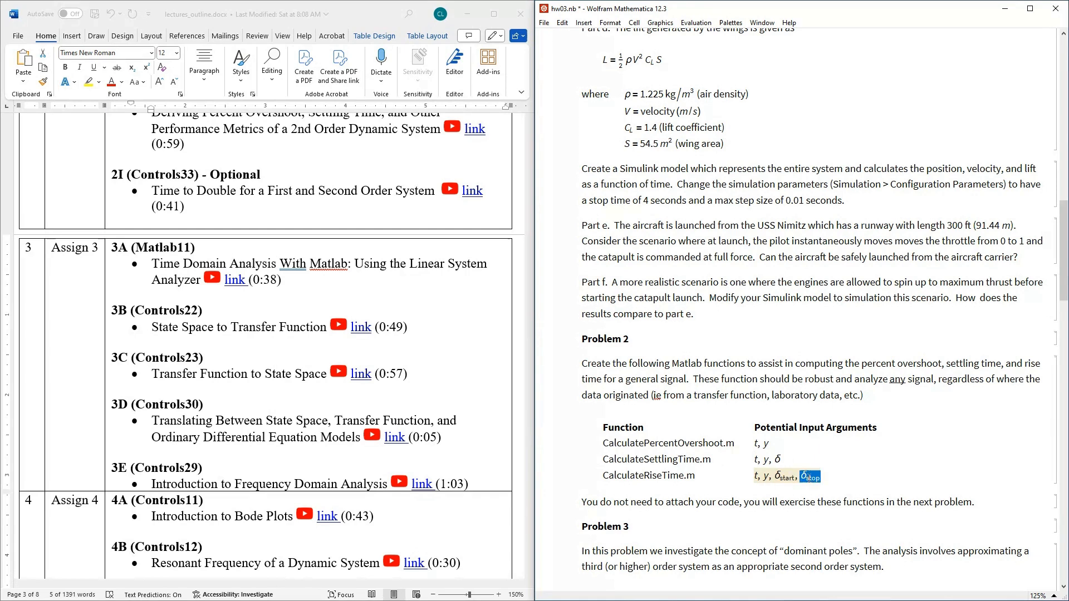
mouse_move(762, 511)
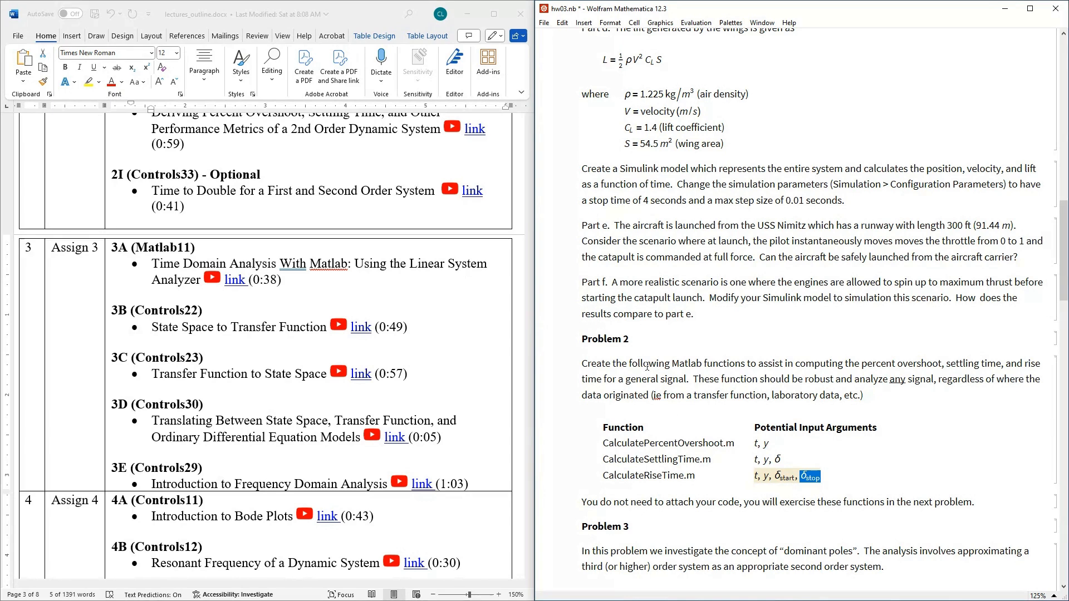
mouse_move(671, 432)
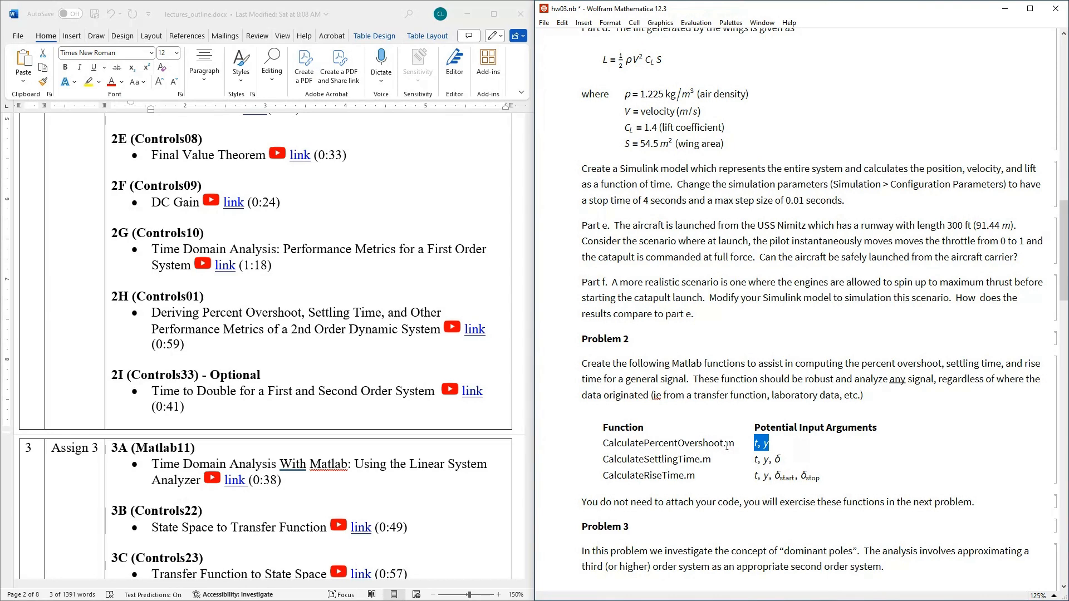
mouse_move(646, 437)
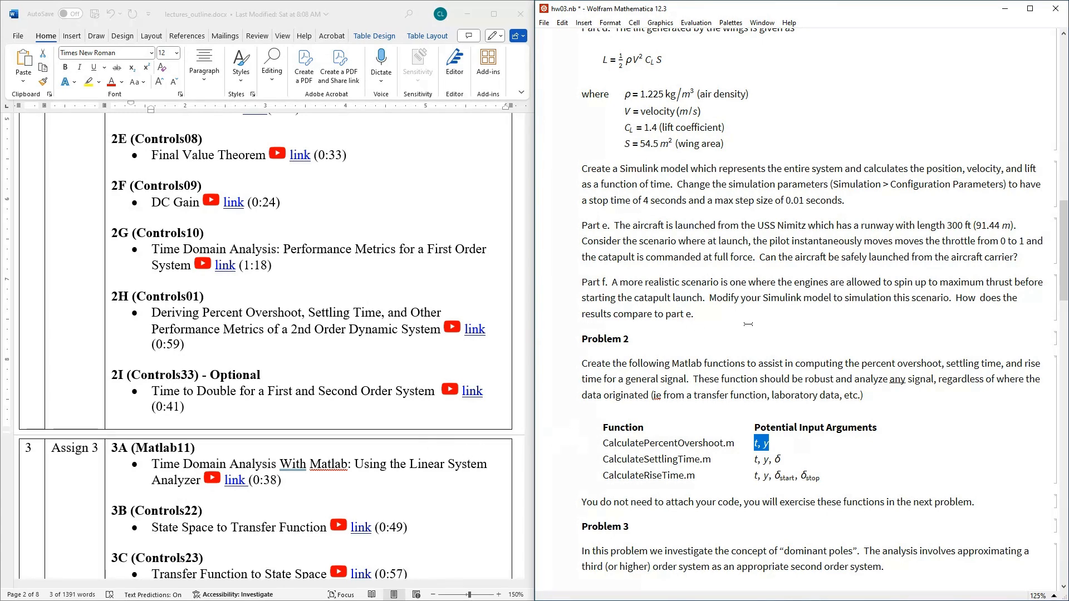
mouse_move(842, 323)
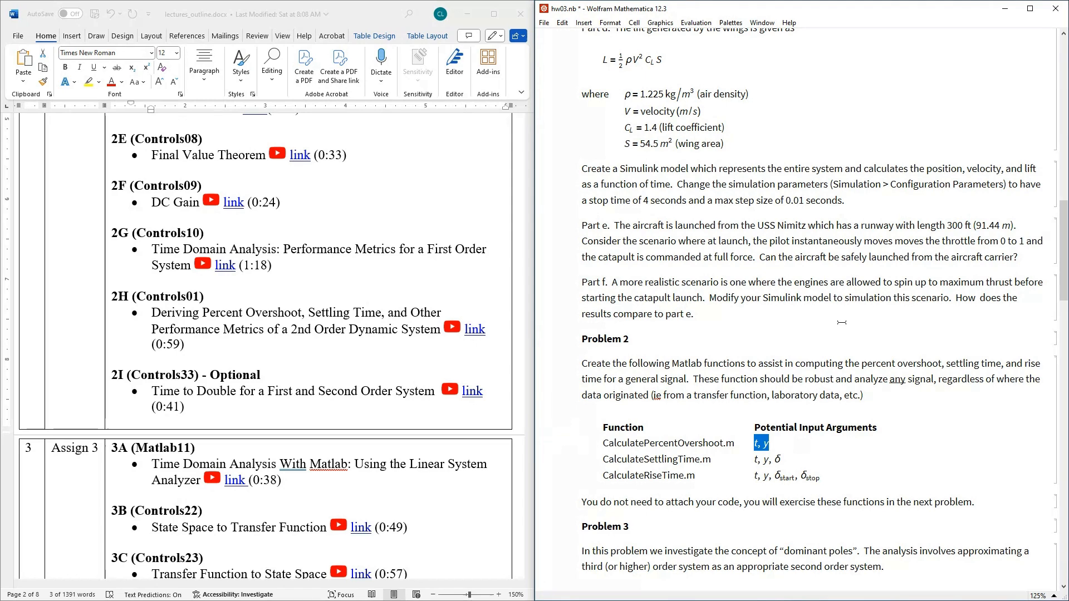
mouse_move(727, 464)
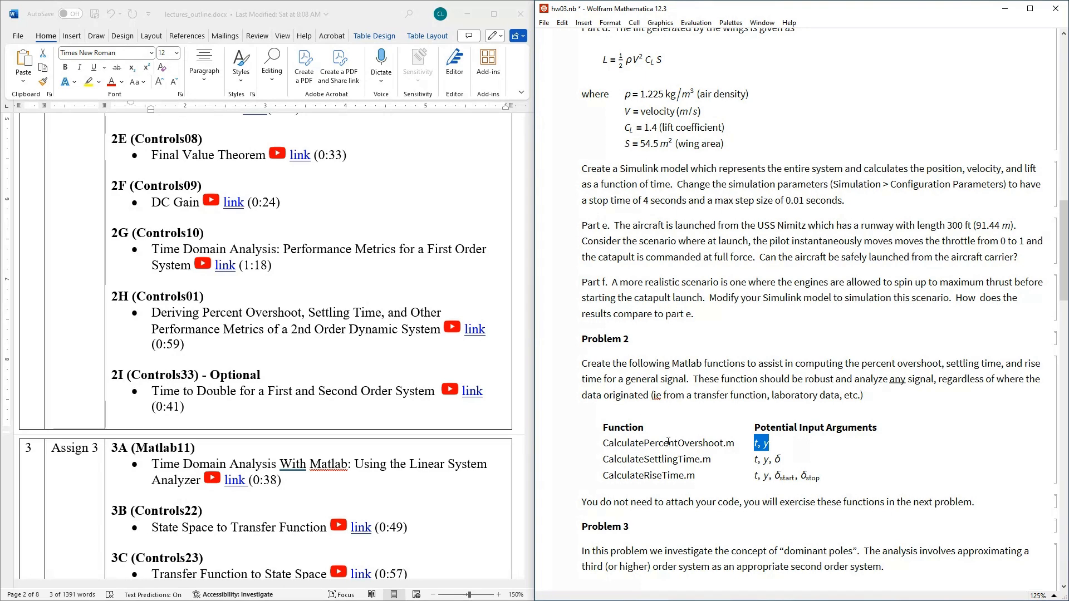
double_click(660, 442)
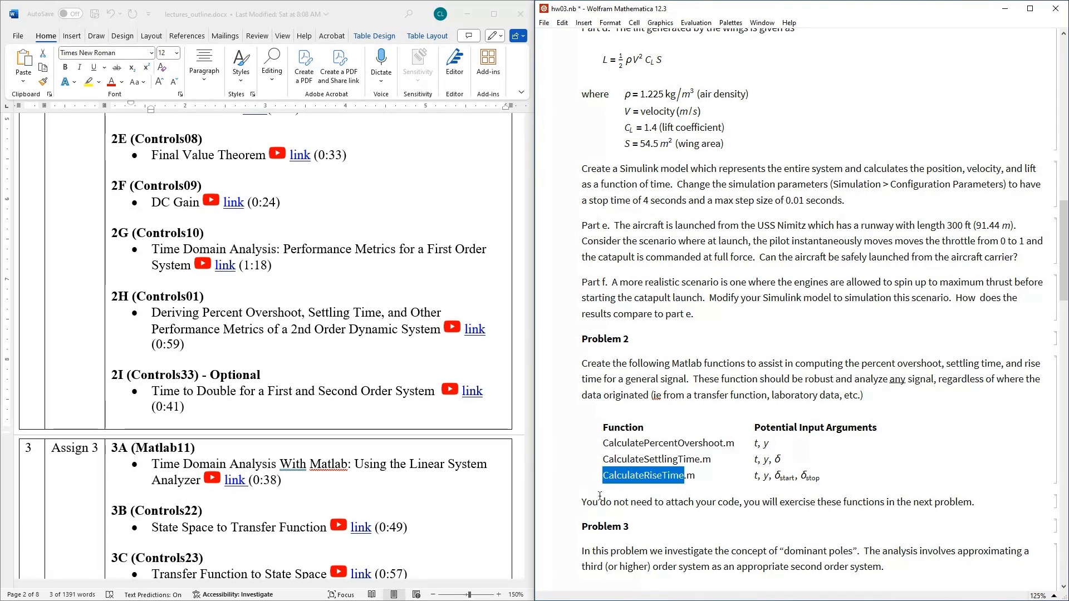
left_click(597, 492)
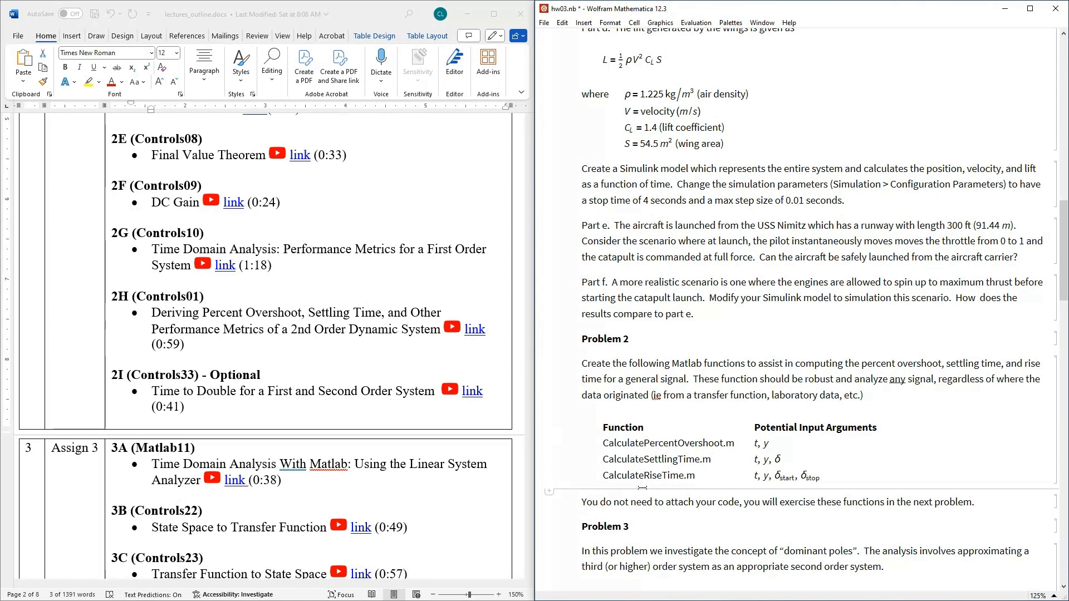
Mark the CalculateRiseTime row and Problem 3 heading, then bring G(s) and Parts a–d into view.
triple_click(777, 503)
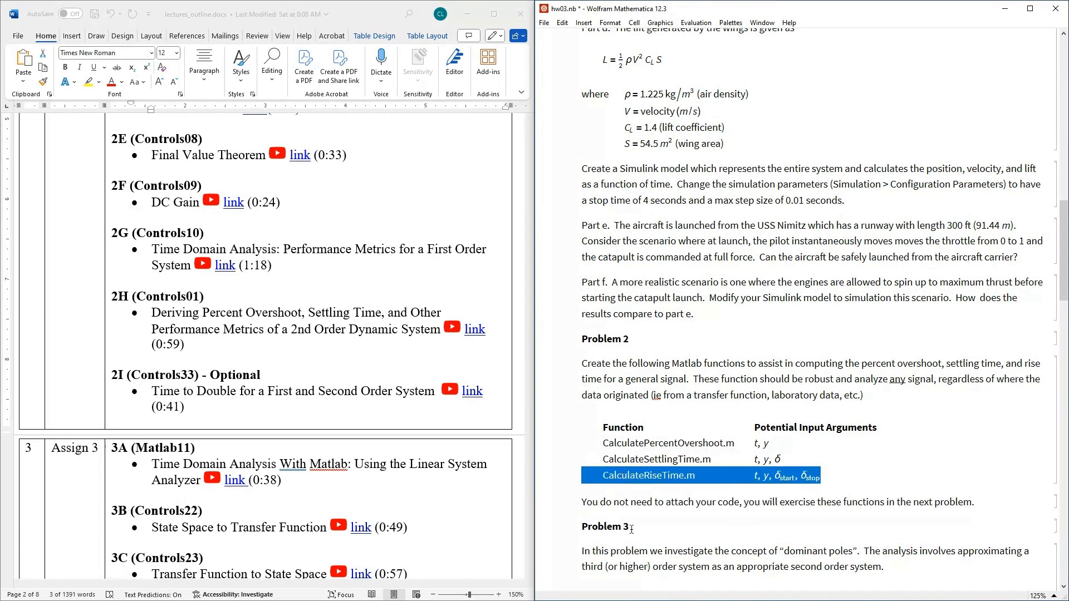
double_click(603, 525)
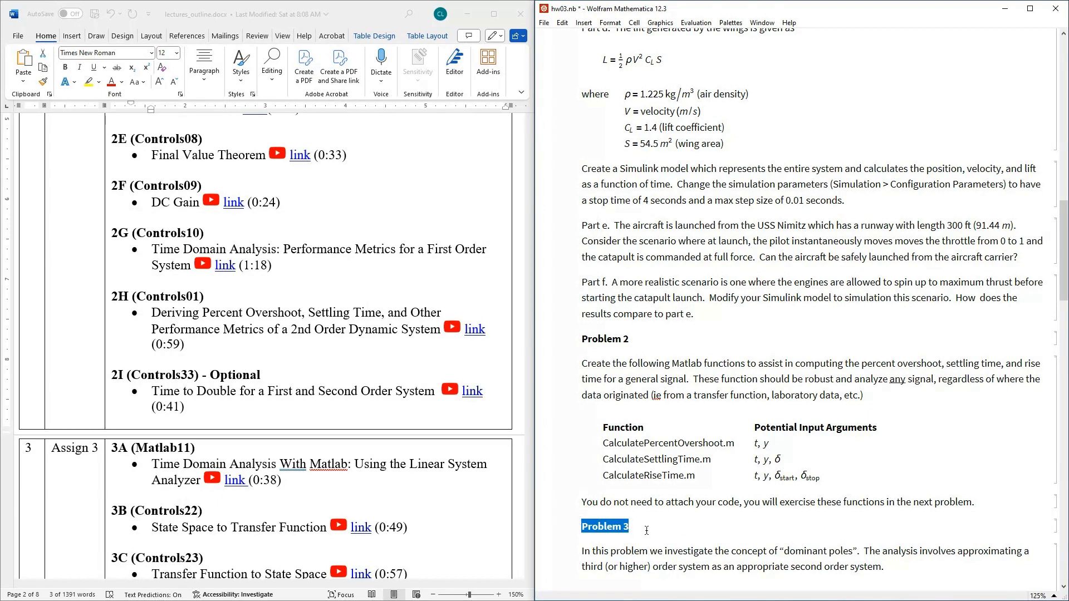
scroll("down", 3)
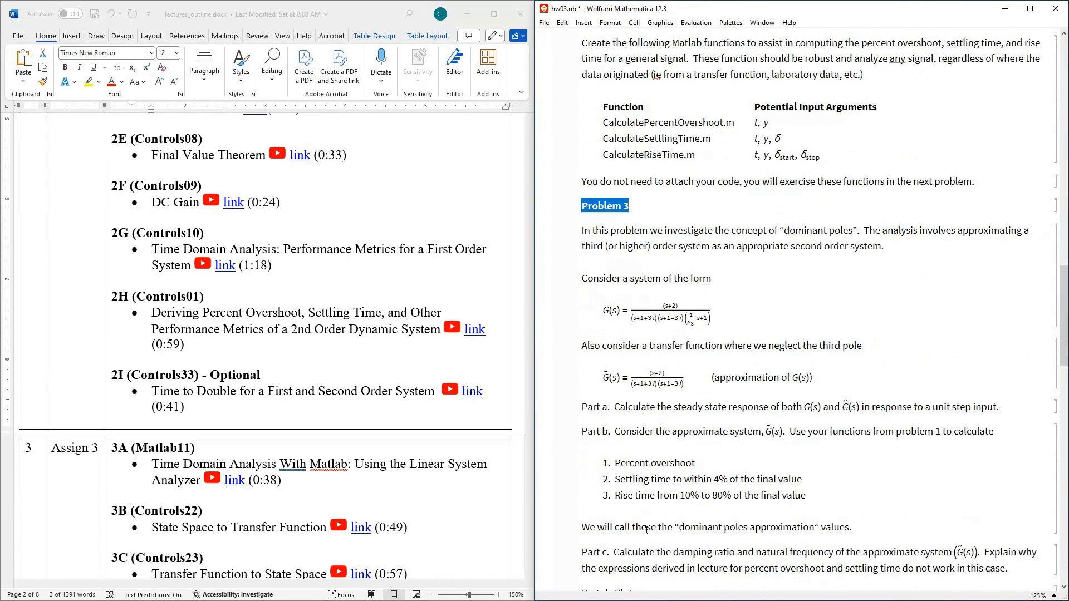
scroll("down", 3)
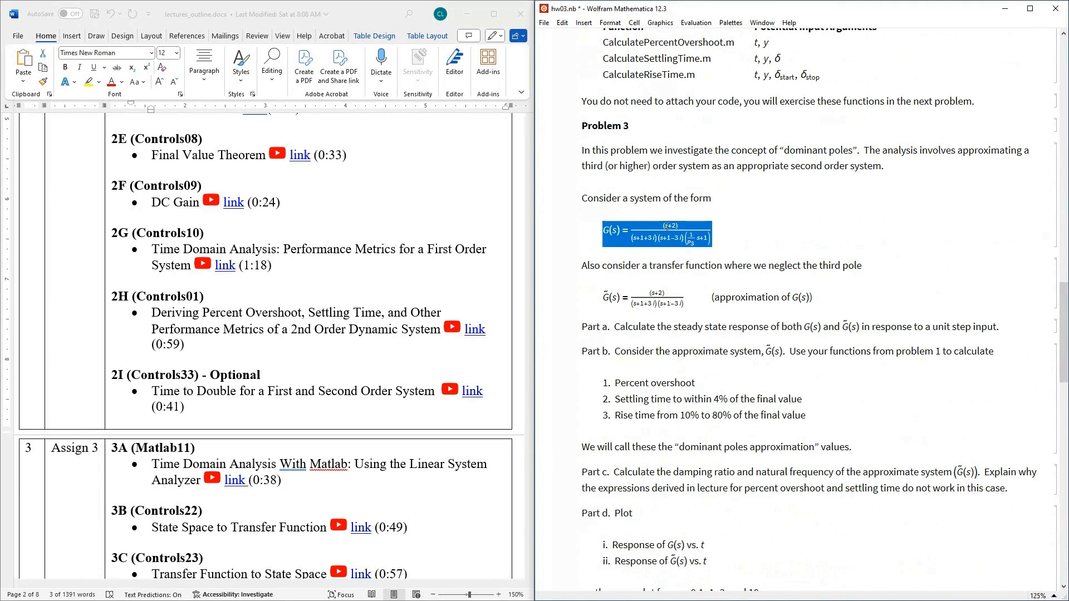
Set notebook magnification to 200% and point out G(s), its approximation G̃(s), and the percent-overshoot lecture.
left_click(762, 22)
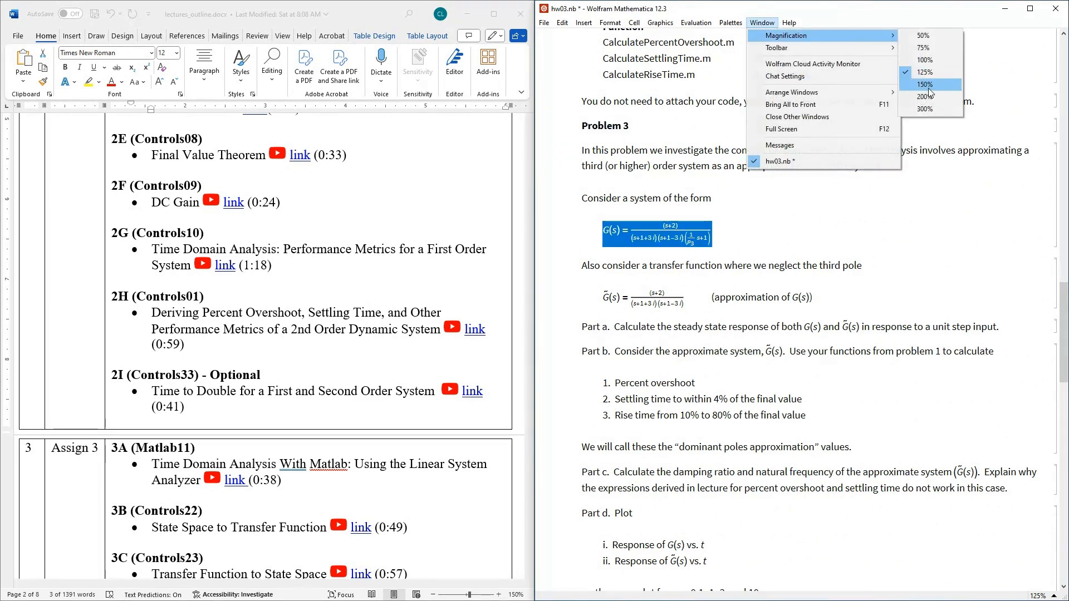
left_click(924, 96)
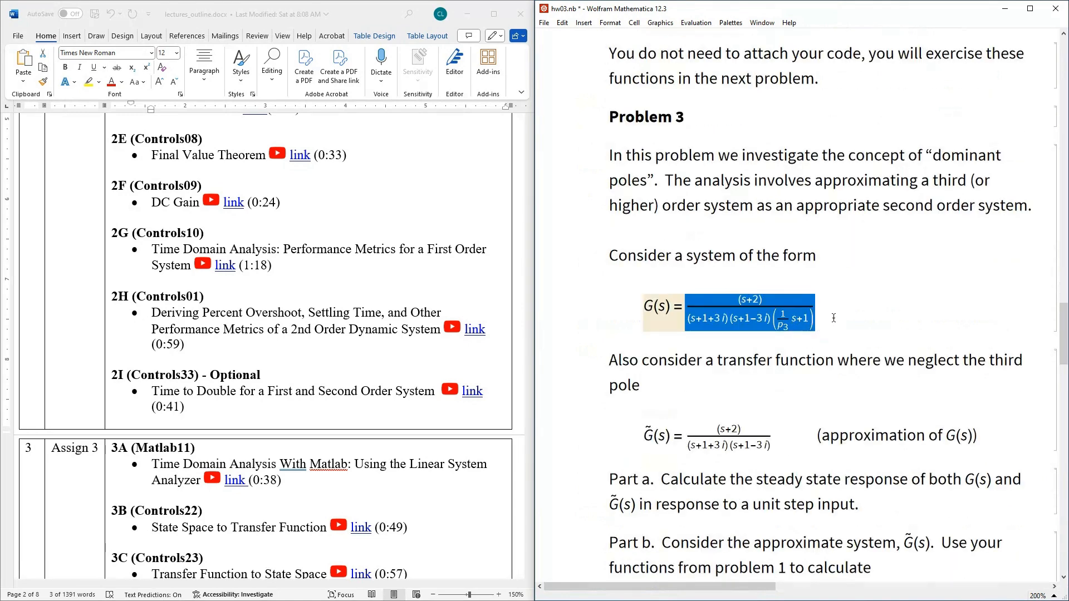
left_click(815, 317)
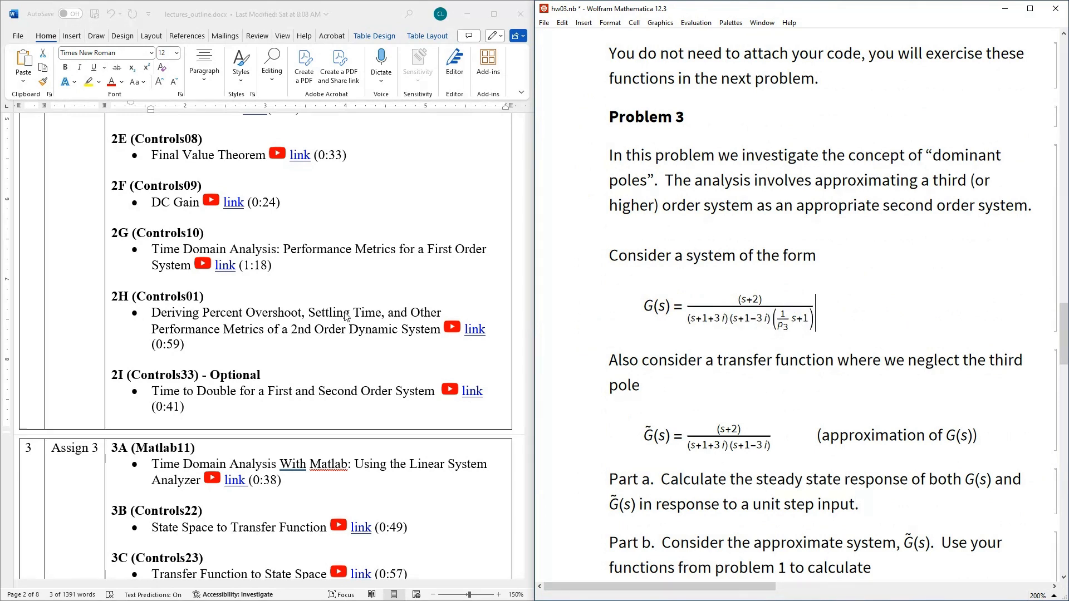
triple_click(293, 327)
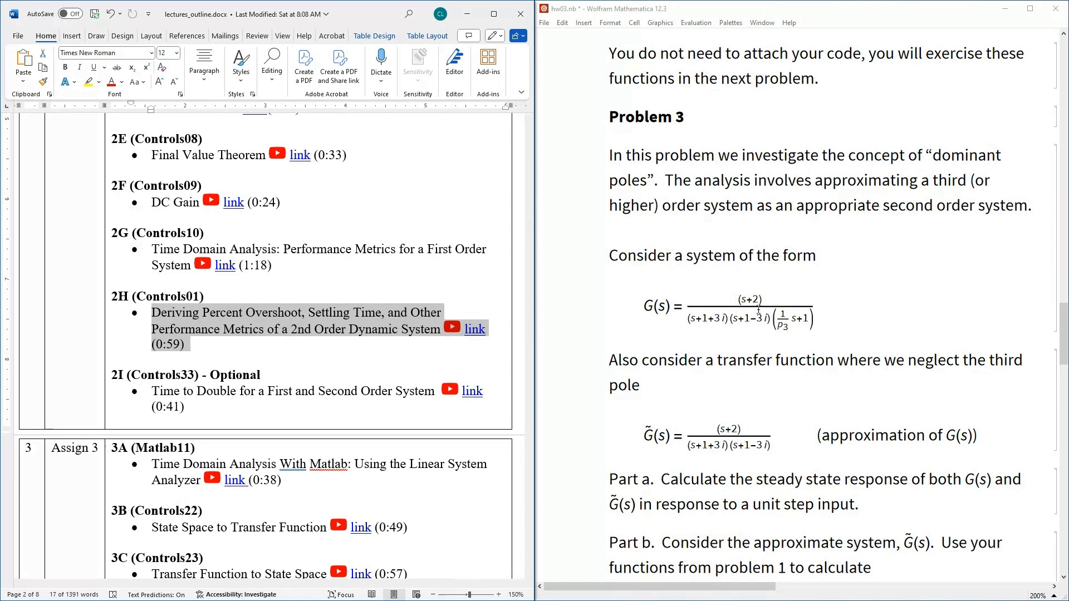
left_click(727, 312)
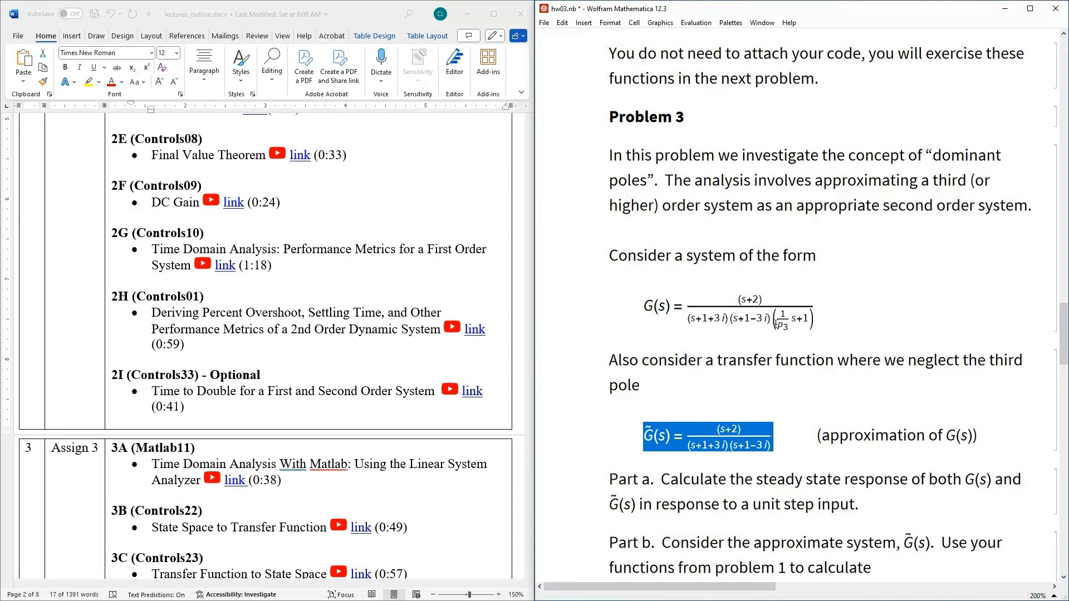
mouse_move(787, 349)
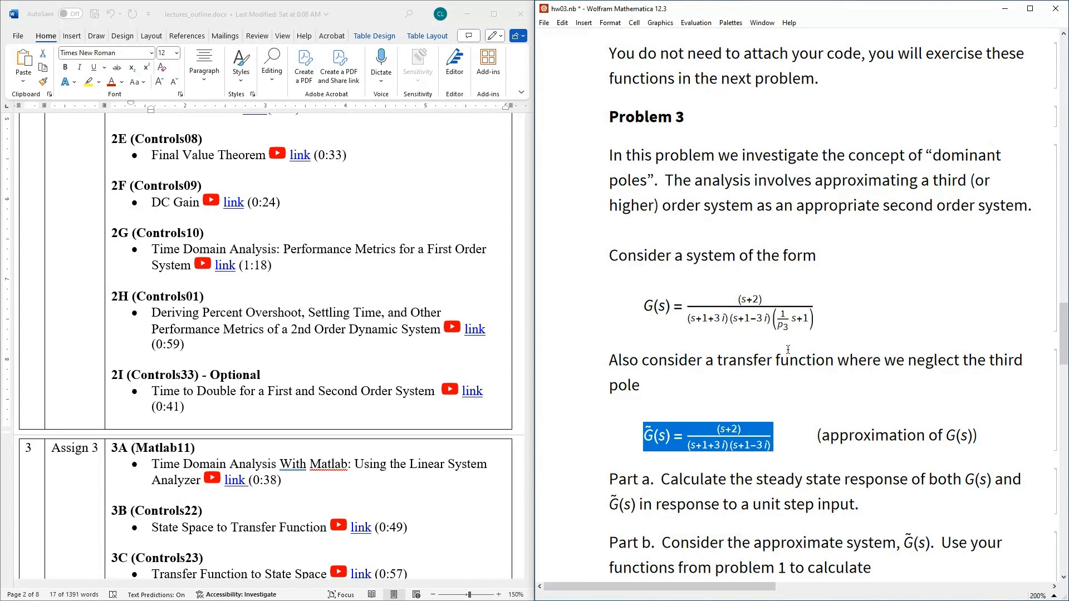
mouse_move(766, 375)
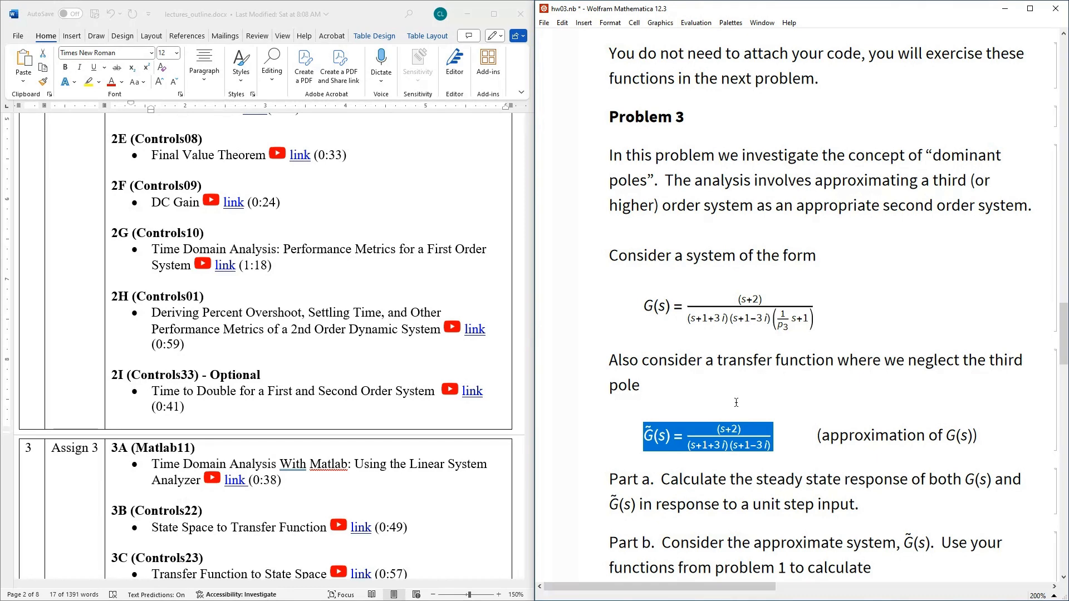
Scroll to Part b's list of percent overshoot, settling time and rise time.
scroll("down", 3)
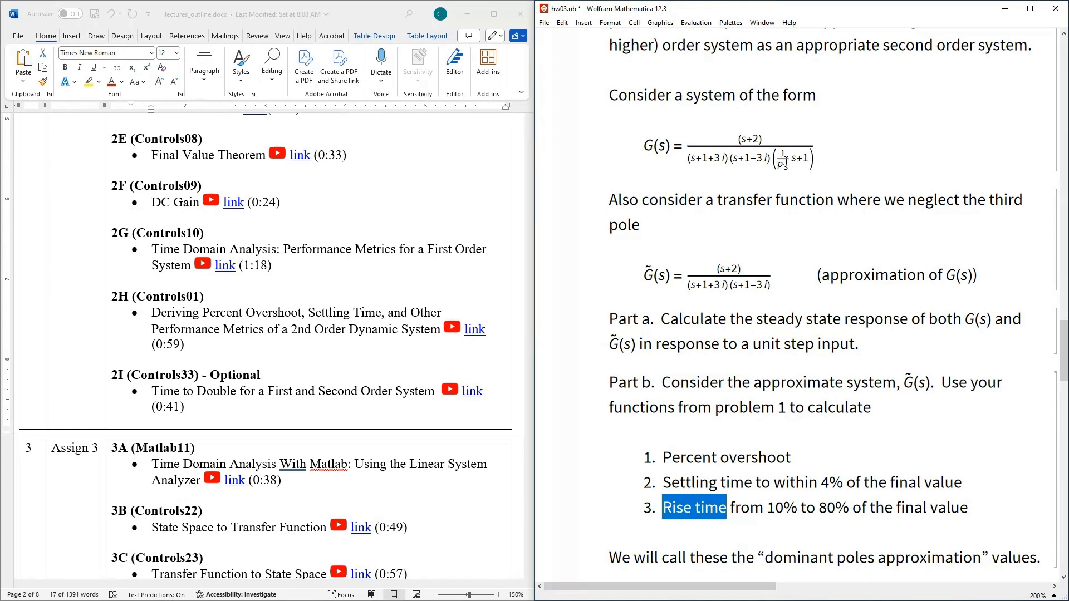
mouse_move(784, 167)
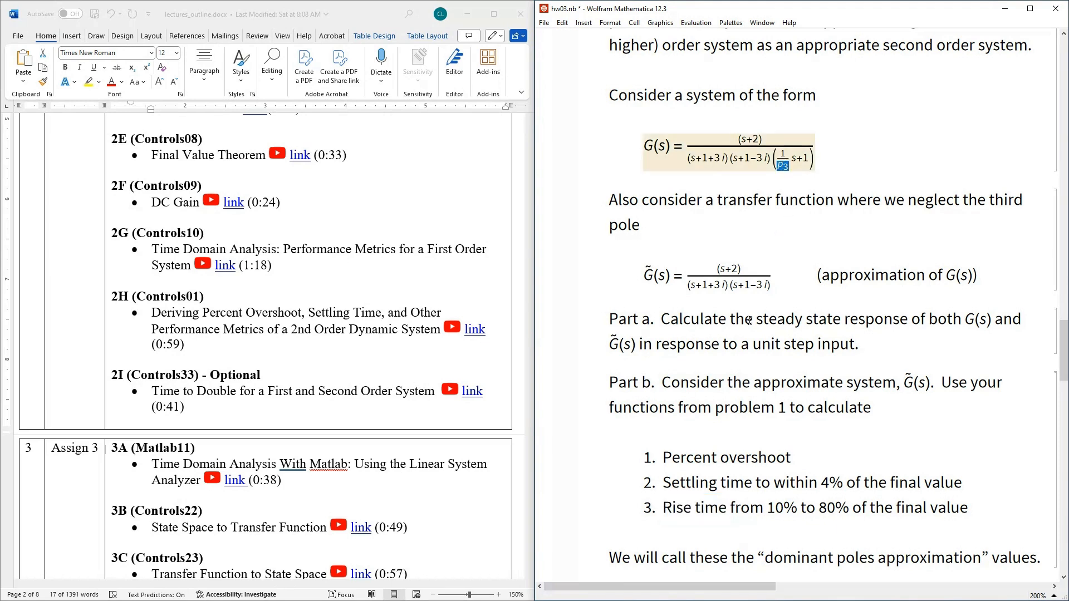
mouse_move(775, 189)
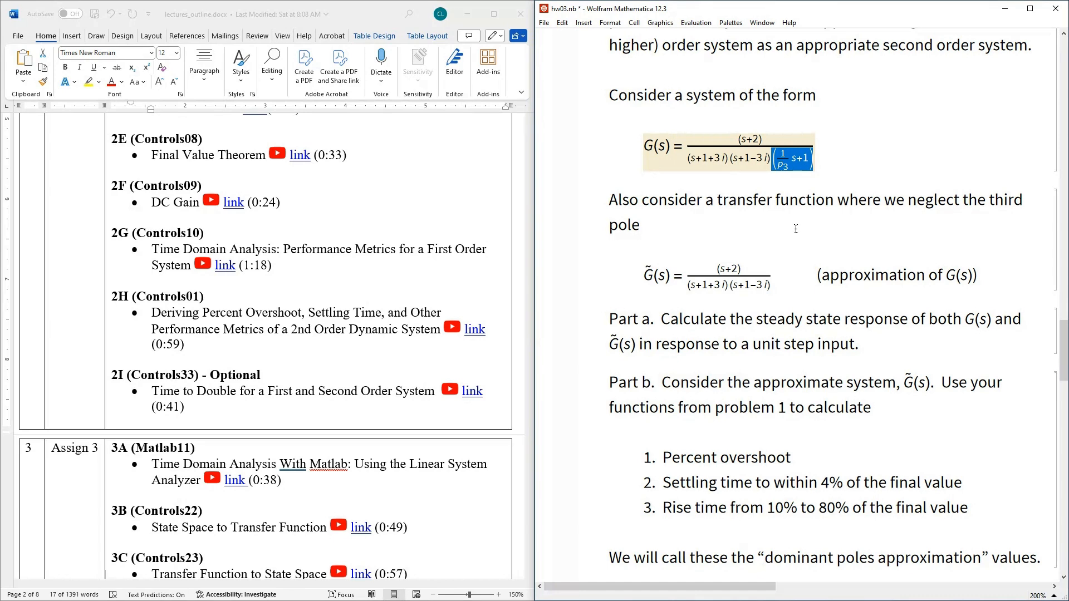
mouse_move(696, 442)
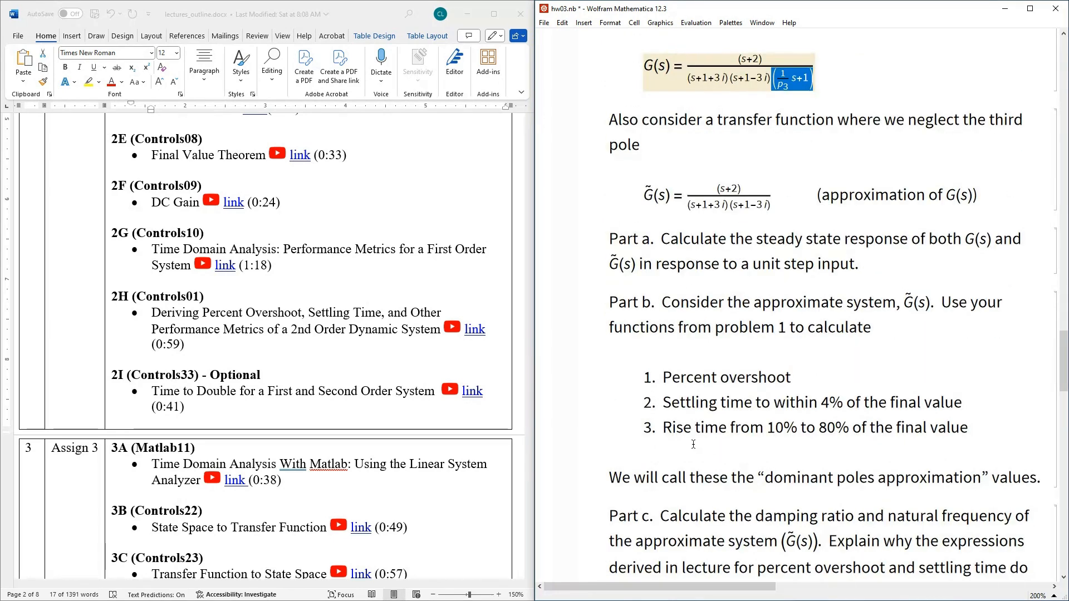
Scroll past Part c and highlight Part e's pole/zero map question.
scroll("down", 3)
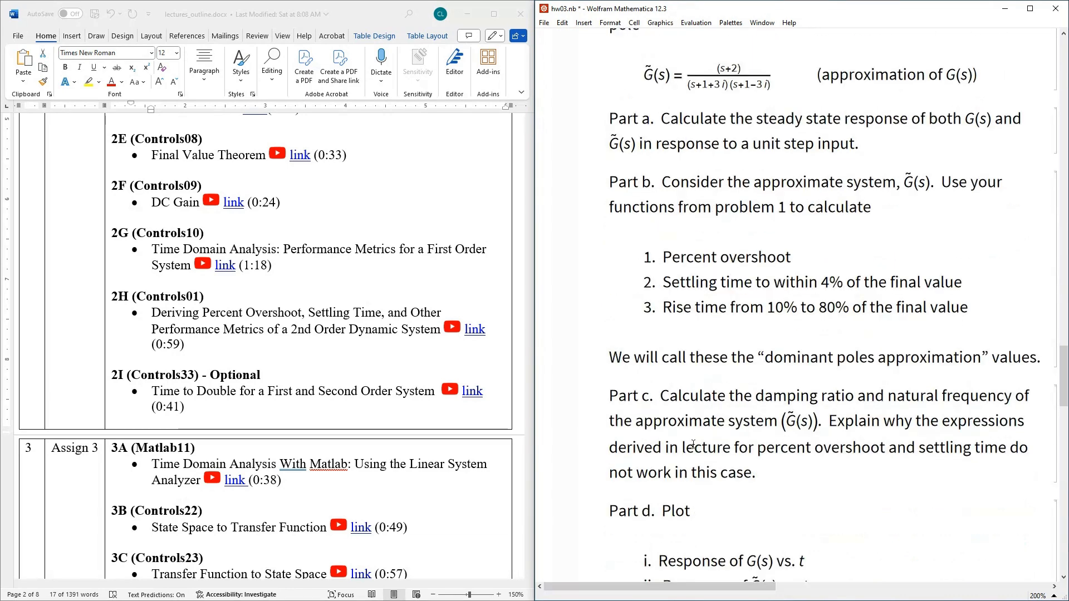
scroll("down", 3)
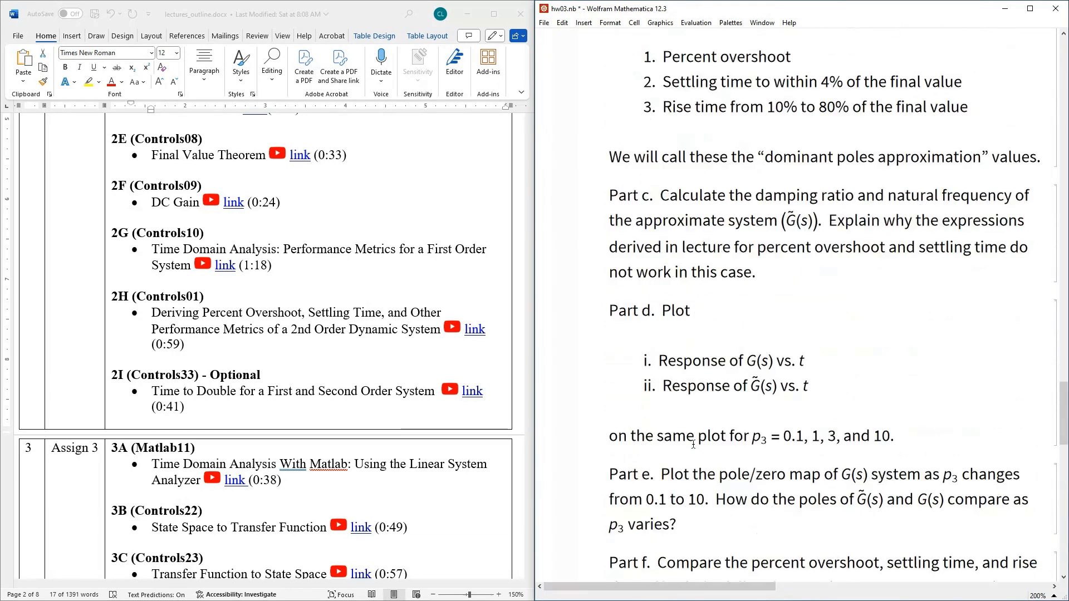
scroll("down", 3)
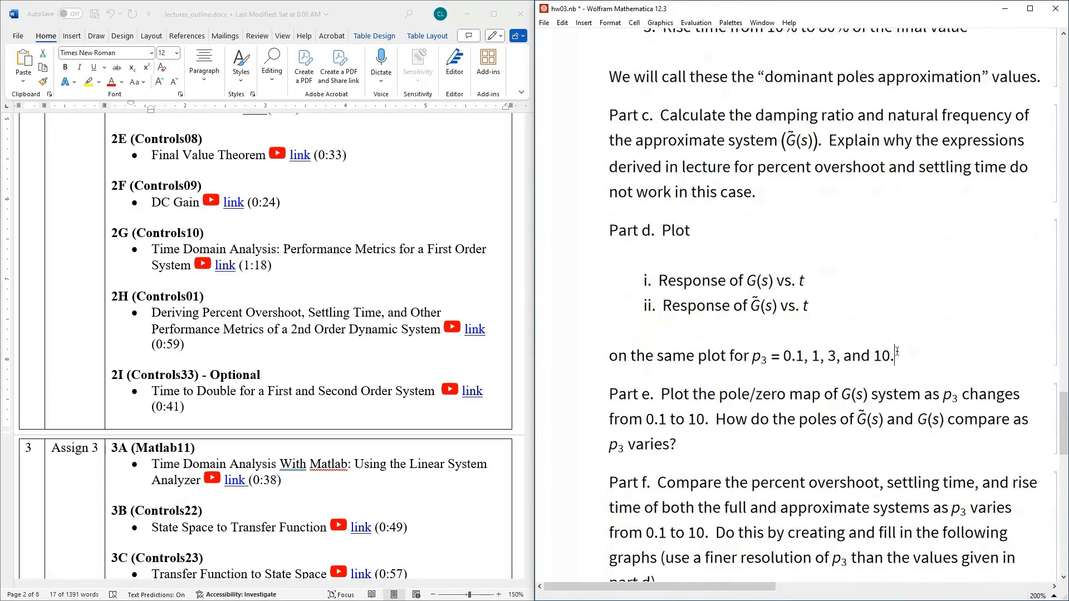
left_click_drag(754, 354, 895, 354)
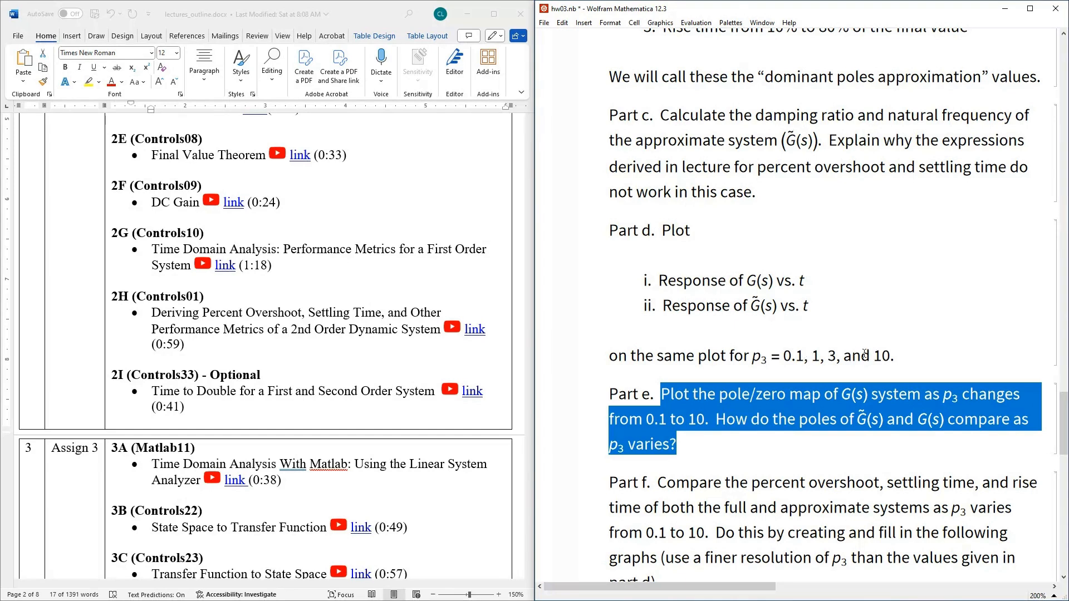
mouse_move(879, 355)
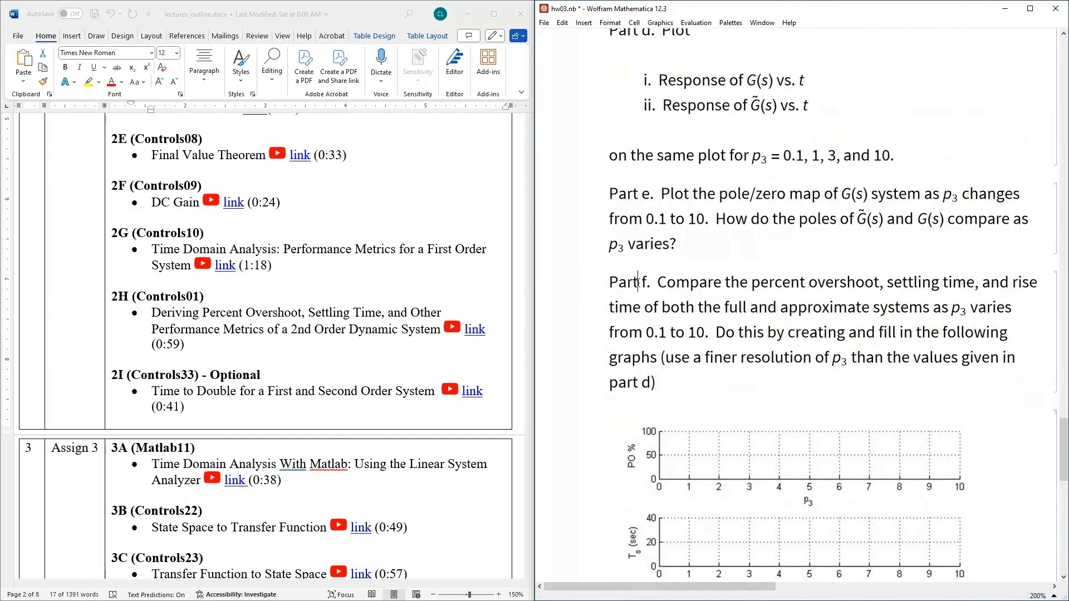
Highlight the opening of Part f and scroll through the three blank p3 comparison graphs to Part g.
left_click_drag(643, 282, 687, 308)
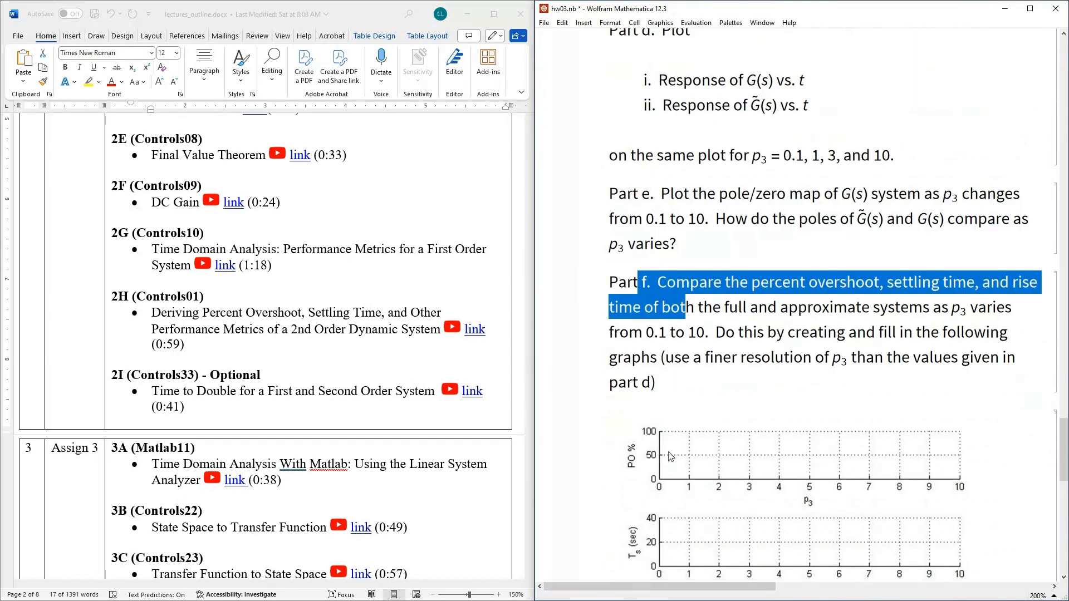
scroll("down", 3)
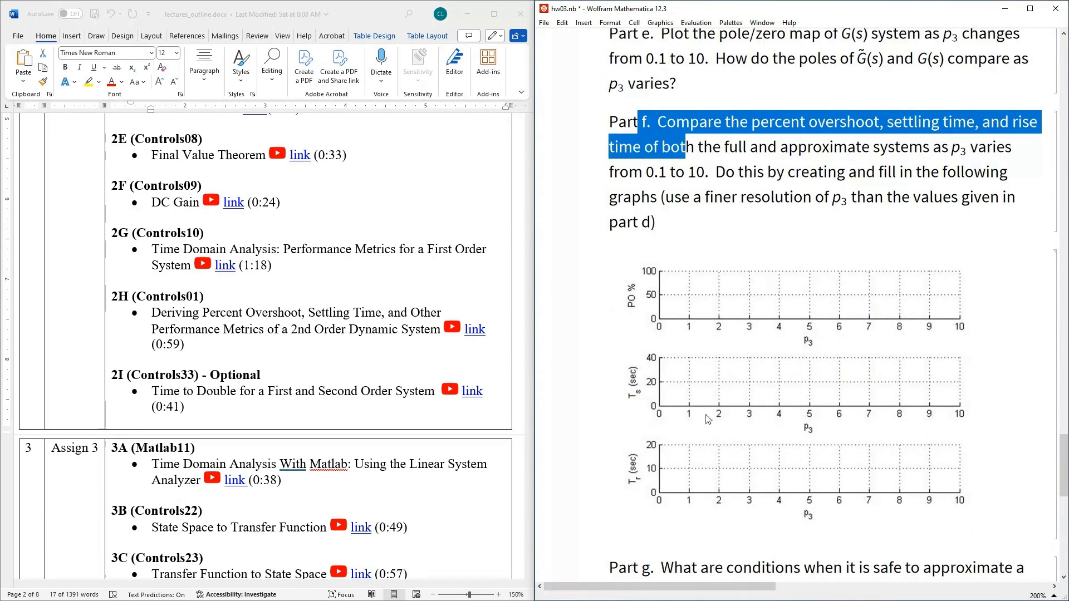
mouse_move(669, 351)
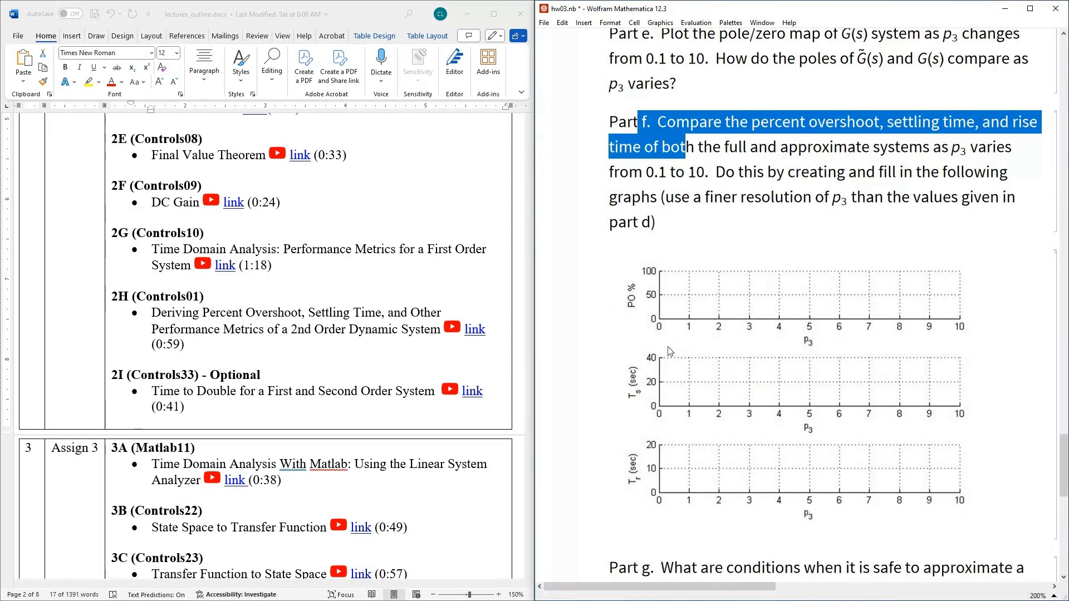
mouse_move(730, 298)
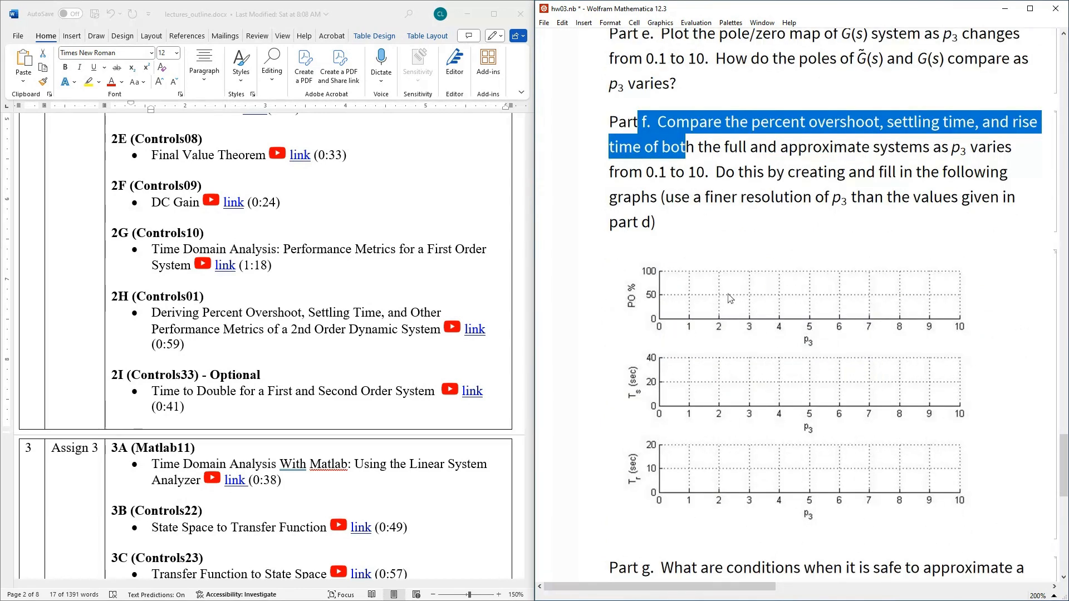
mouse_move(908, 333)
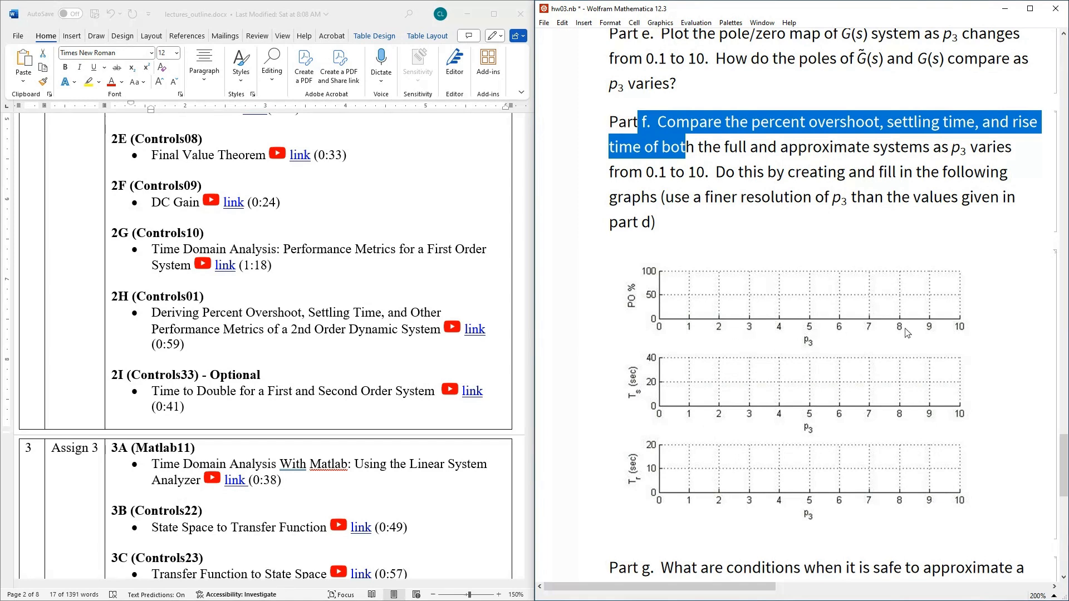
mouse_move(639, 393)
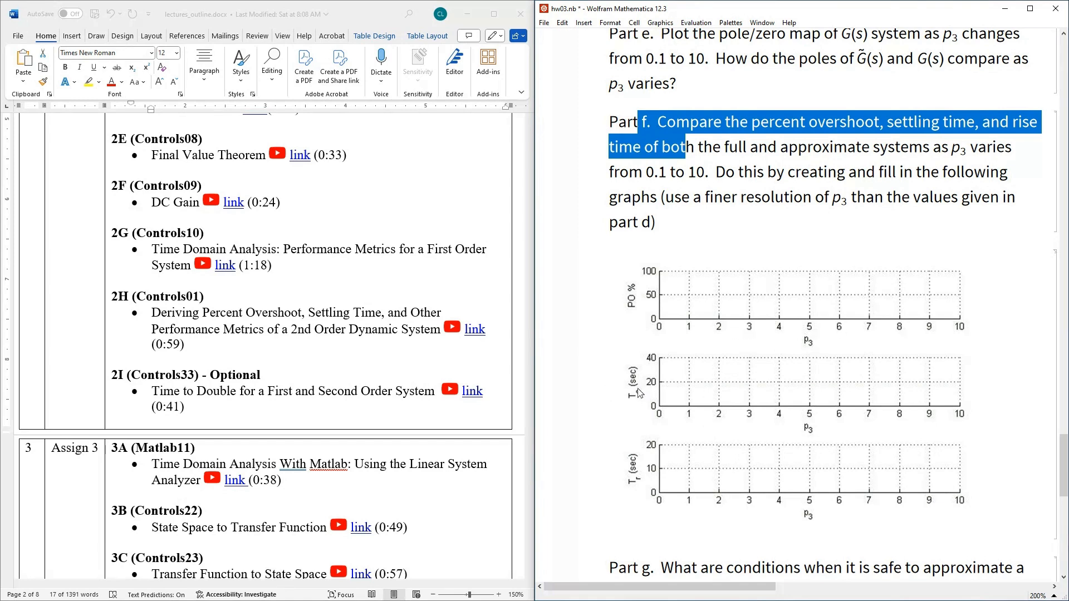
mouse_move(801, 488)
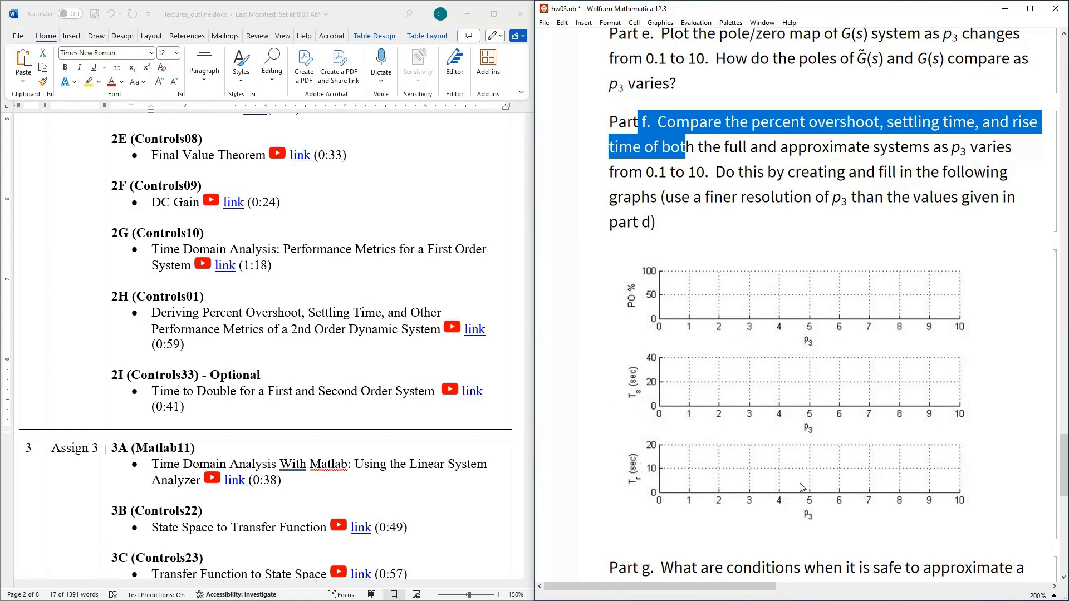
scroll("down", 3)
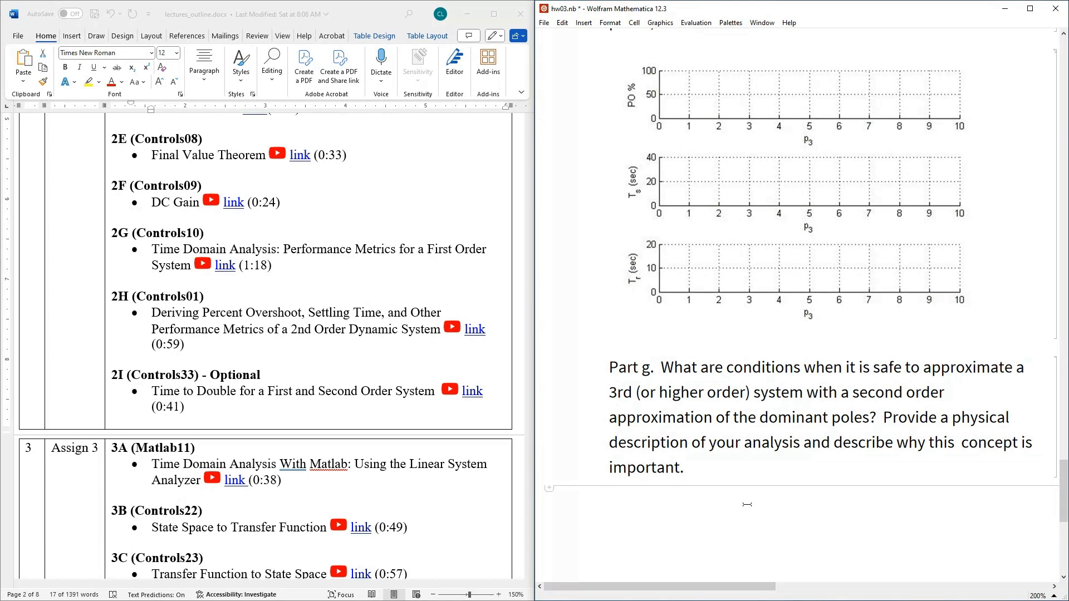
mouse_move(476, 471)
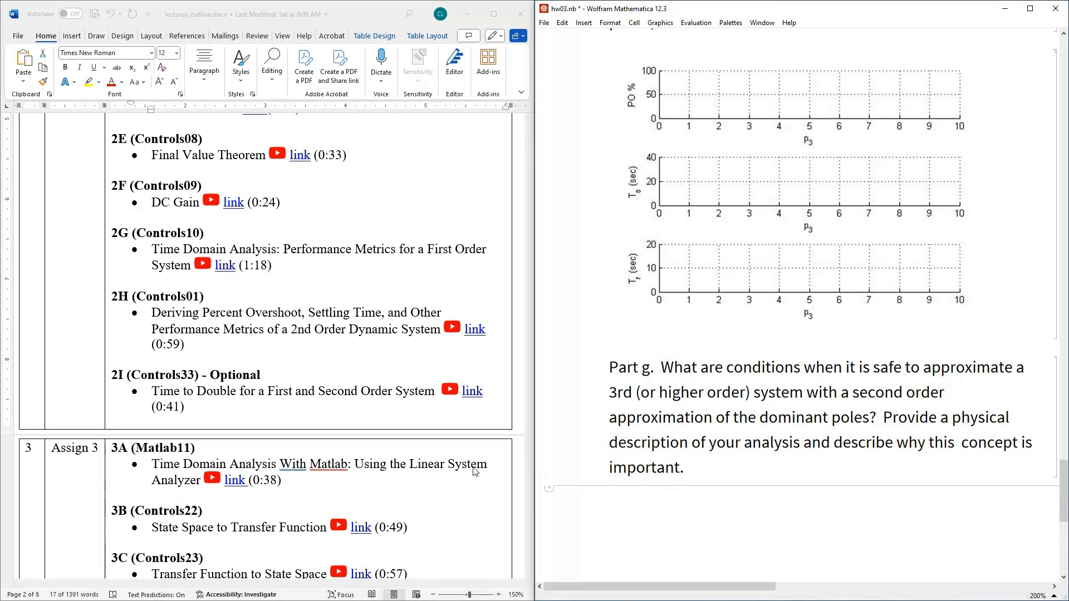
Highlight the 2H (Controls01) lecture bullet on deriving percent overshoot and settling time.
left_click_drag(151, 312, 191, 344)
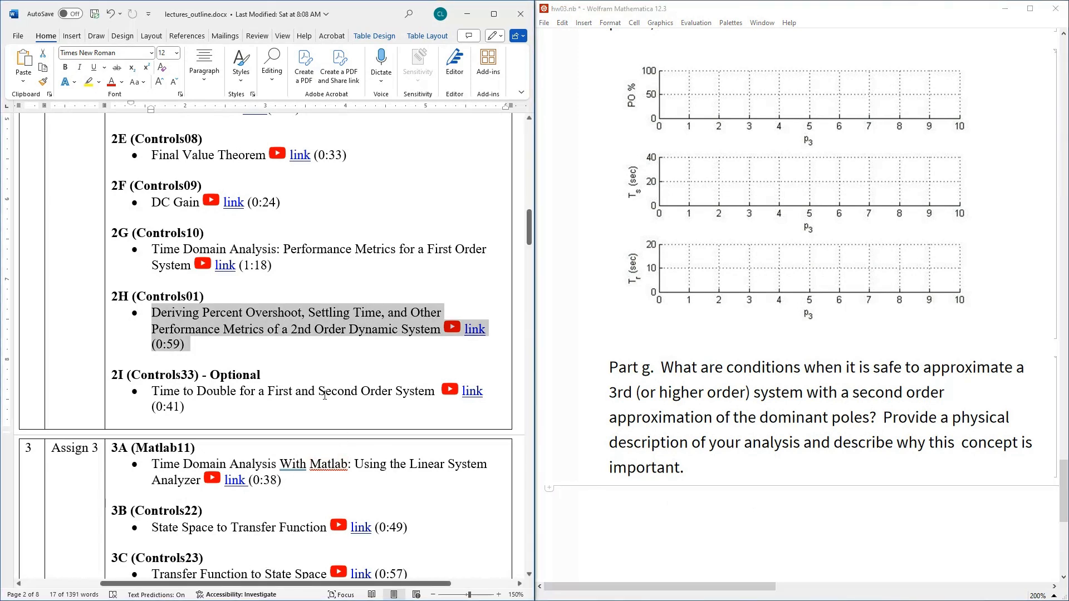
mouse_move(312, 446)
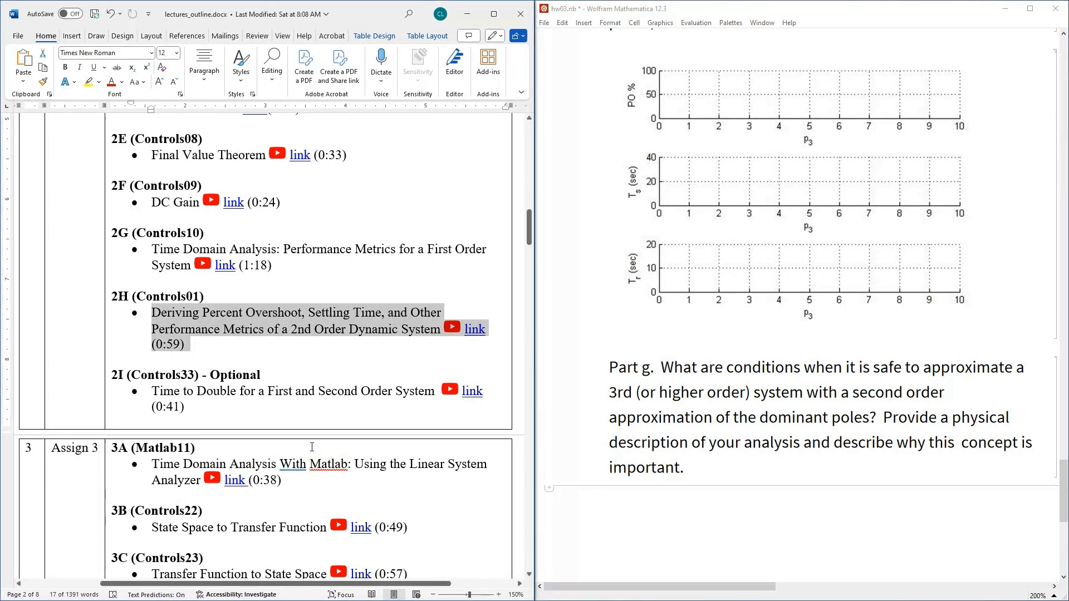